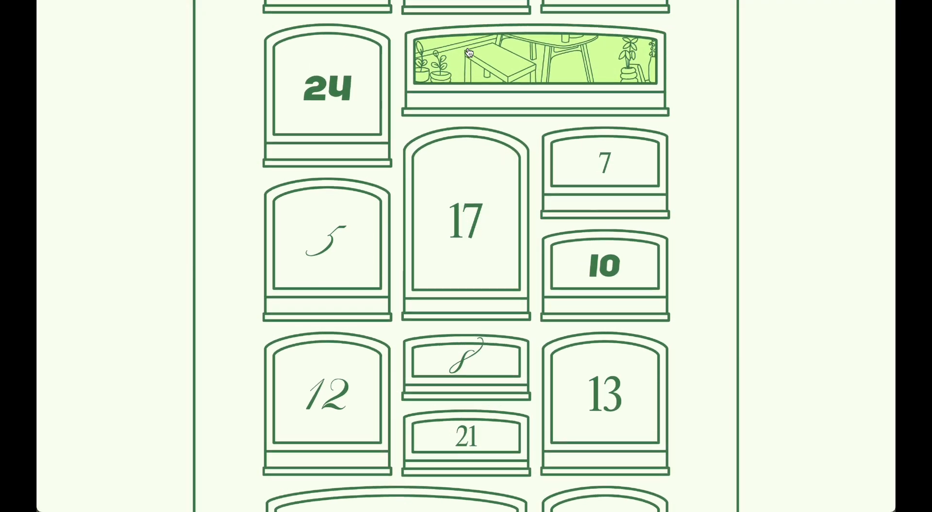
# Step: Browse the Inspo Advent Calendar board's reference images, including the Parasite poster, then view the Community page
pyautogui.scroll(-3)
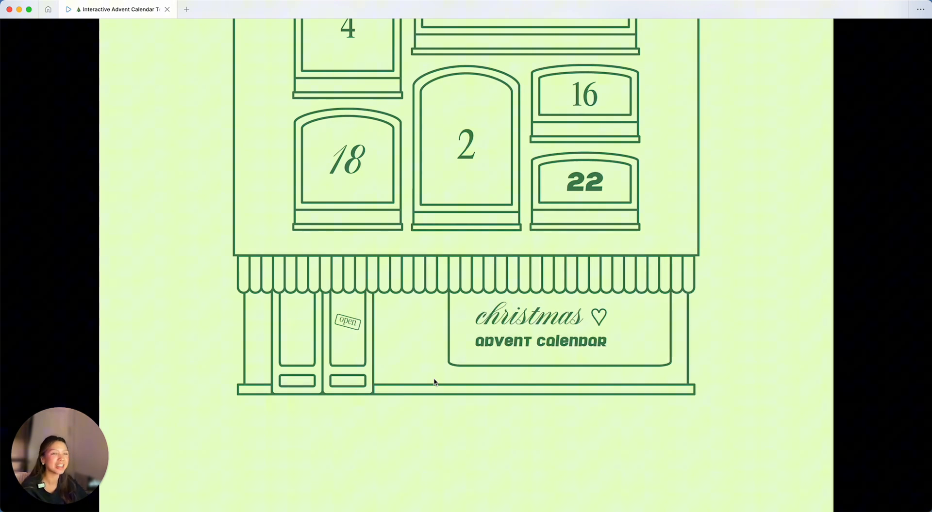
pyautogui.moveTo(432, 331)
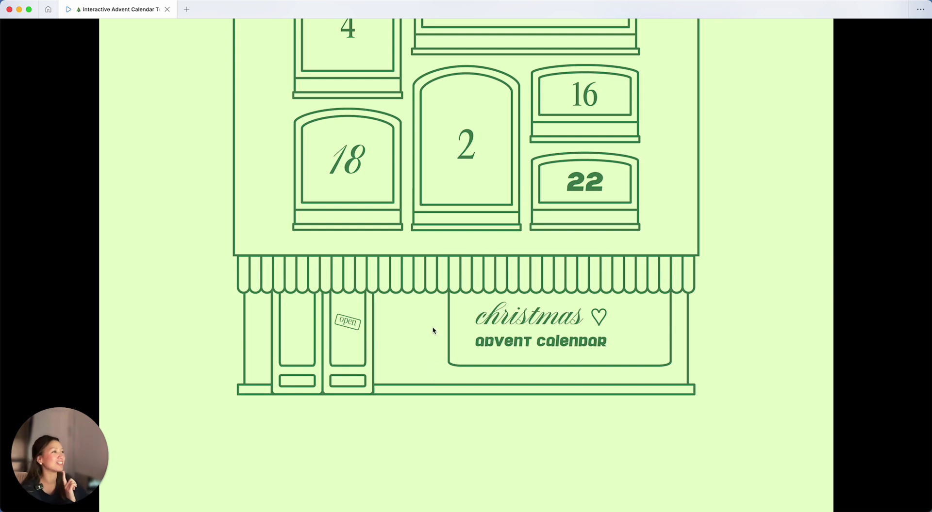
pyautogui.click(466, 143)
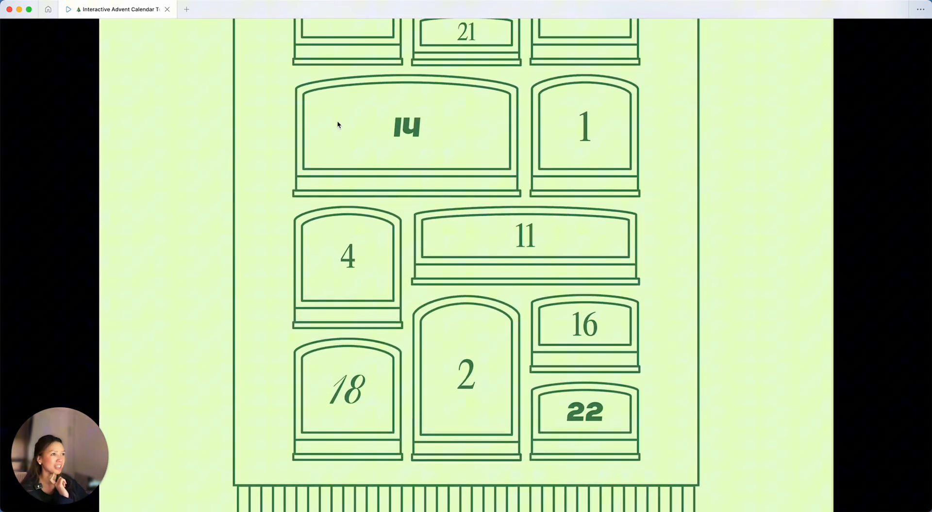
pyautogui.click(407, 126)
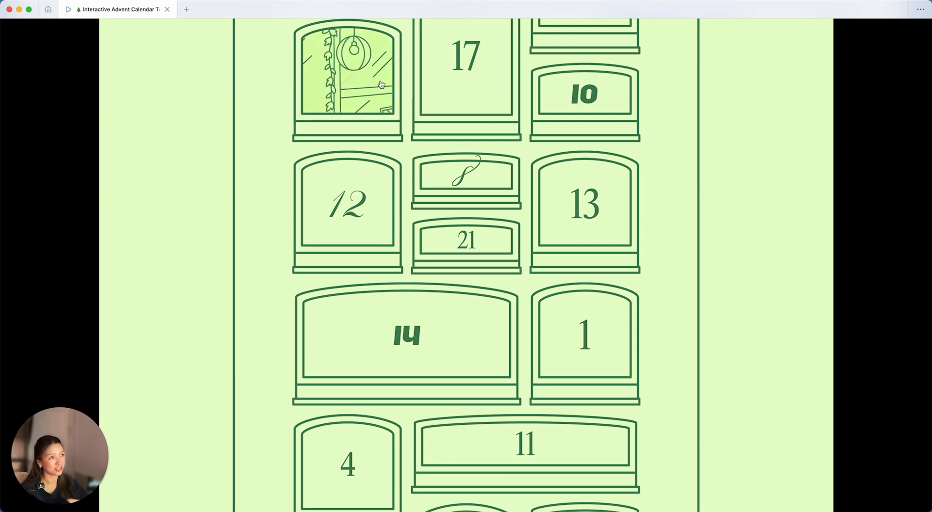
pyautogui.click(347, 80)
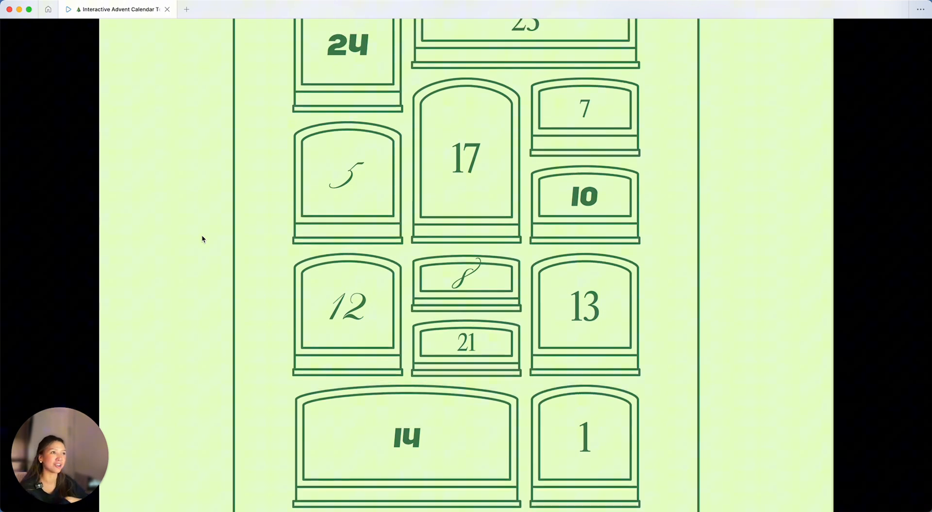
pyautogui.click(460, 9)
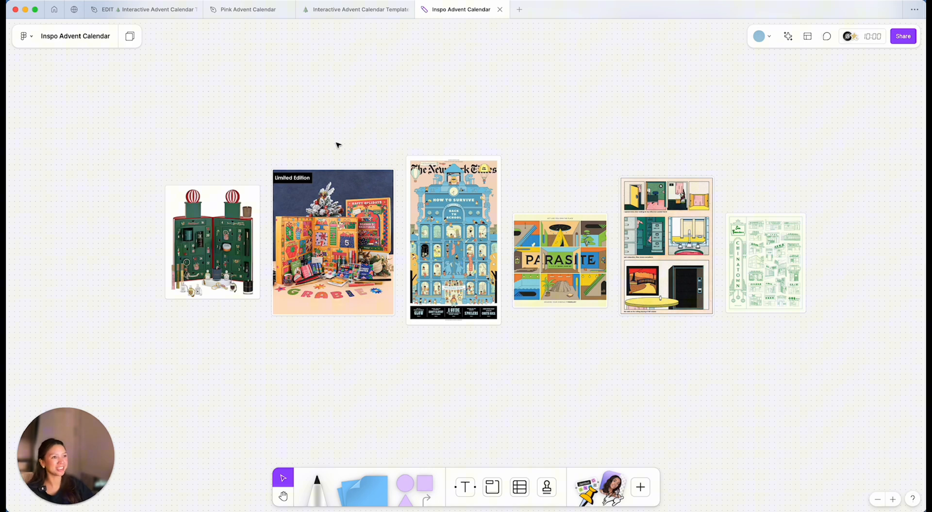
pyautogui.moveTo(242, 186)
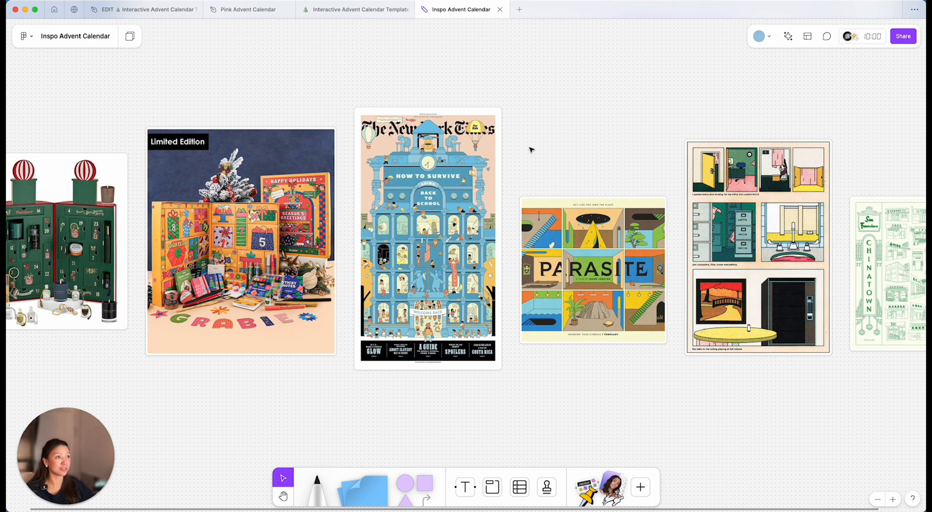
pyautogui.click(427, 238)
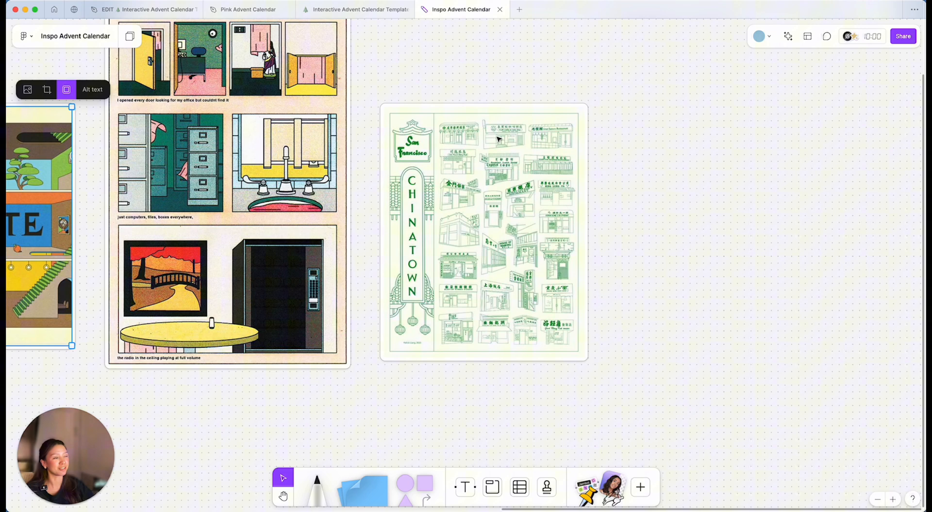
pyautogui.moveTo(531, 201)
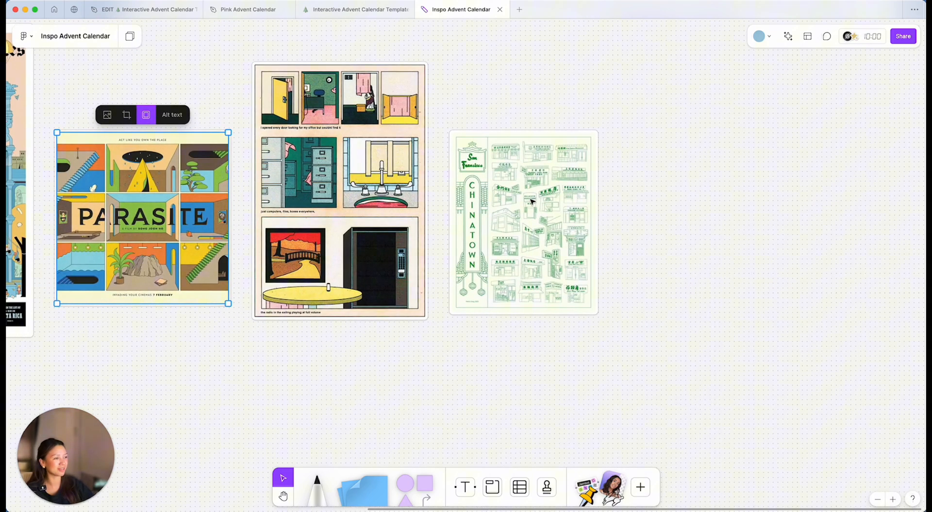
pyautogui.click(357, 9)
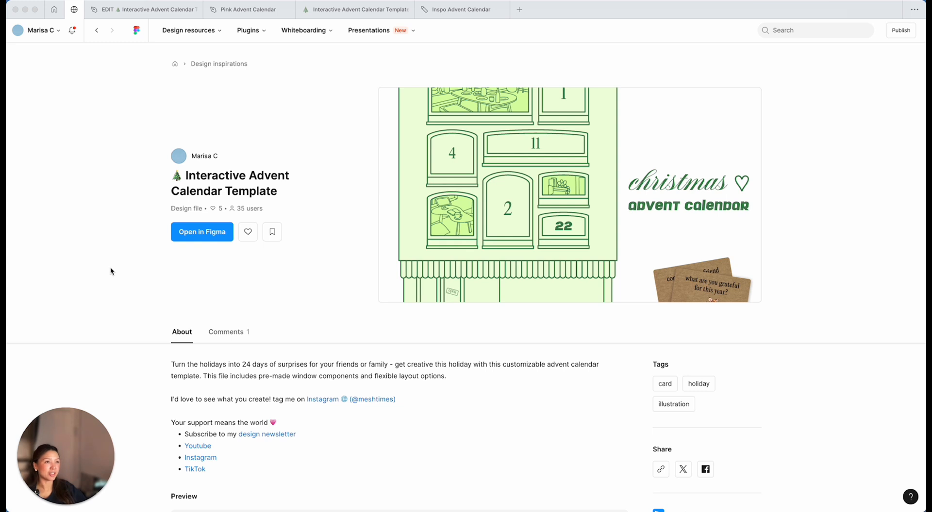
# Step: Duplicate the Interactive Advent Calendar Template into Drafts as an editable Figma file
pyautogui.scroll(-3)
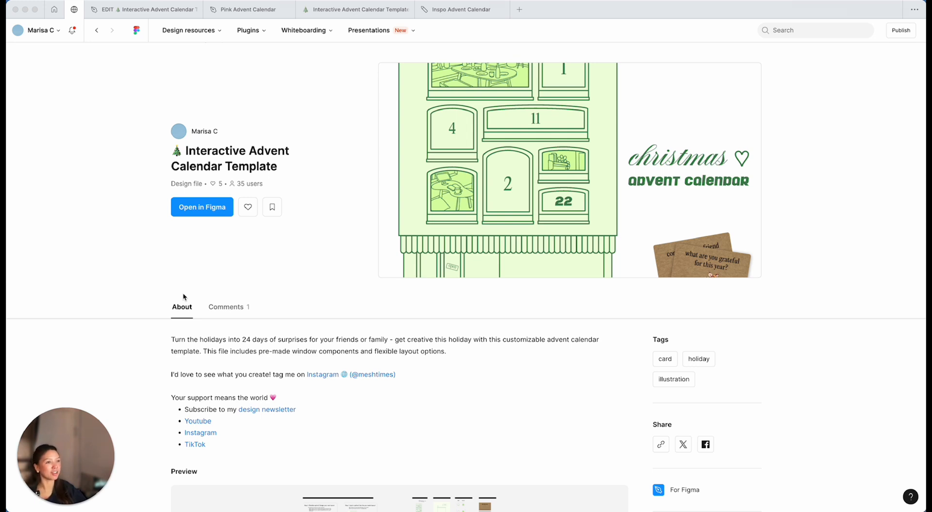
pyautogui.click(201, 206)
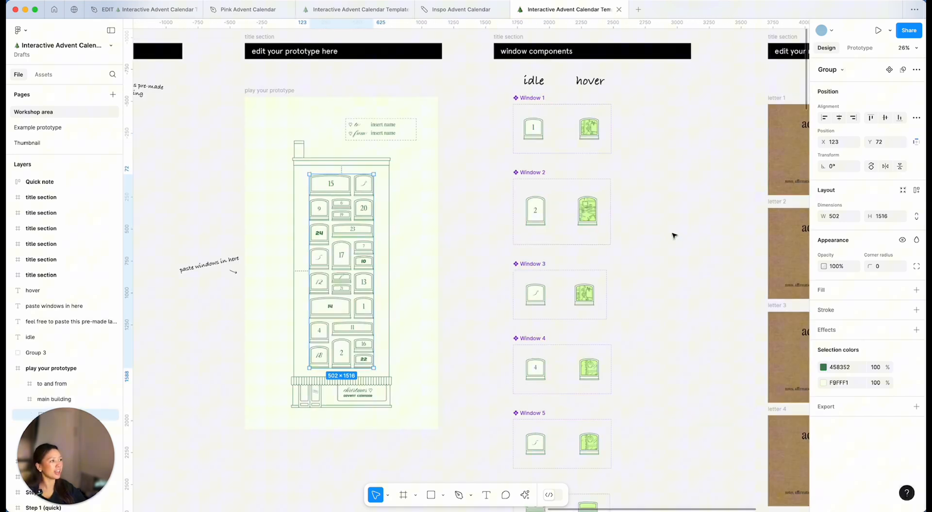
pyautogui.scroll(-3)
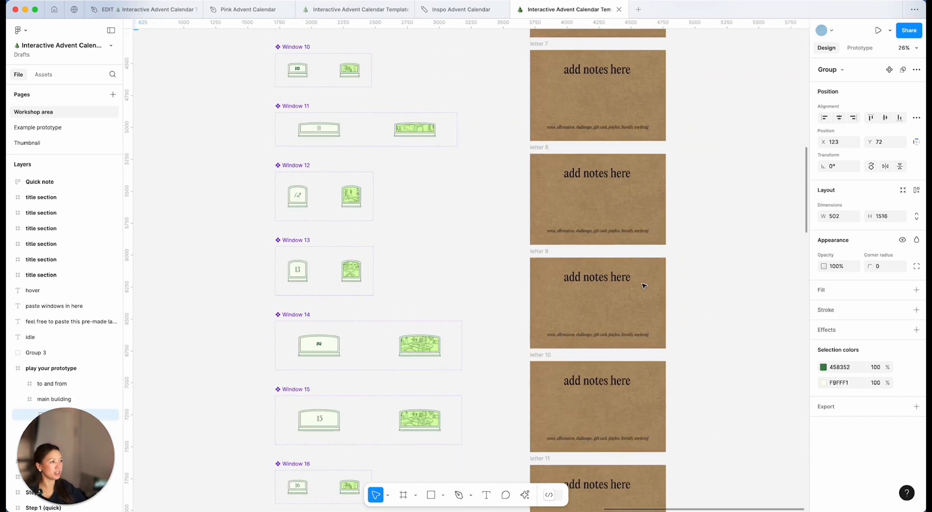
pyautogui.moveTo(532, 234)
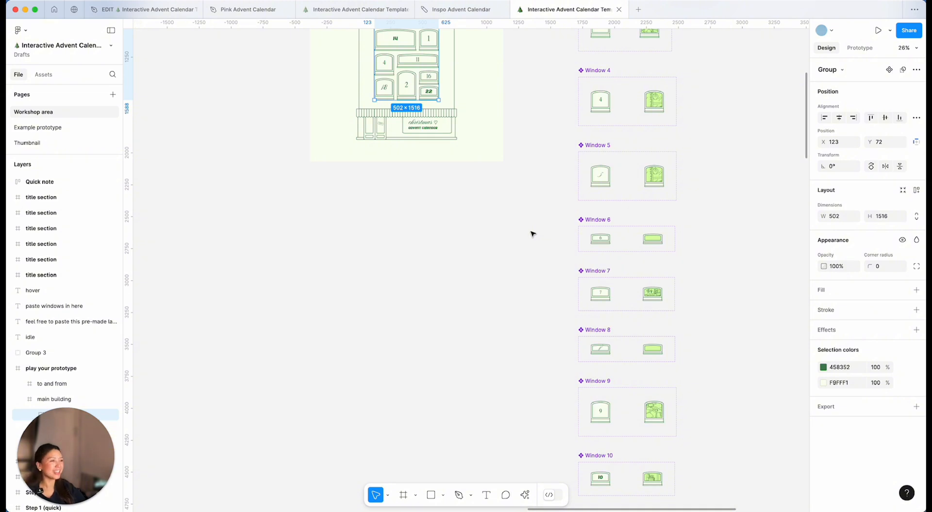
pyautogui.scroll(3)
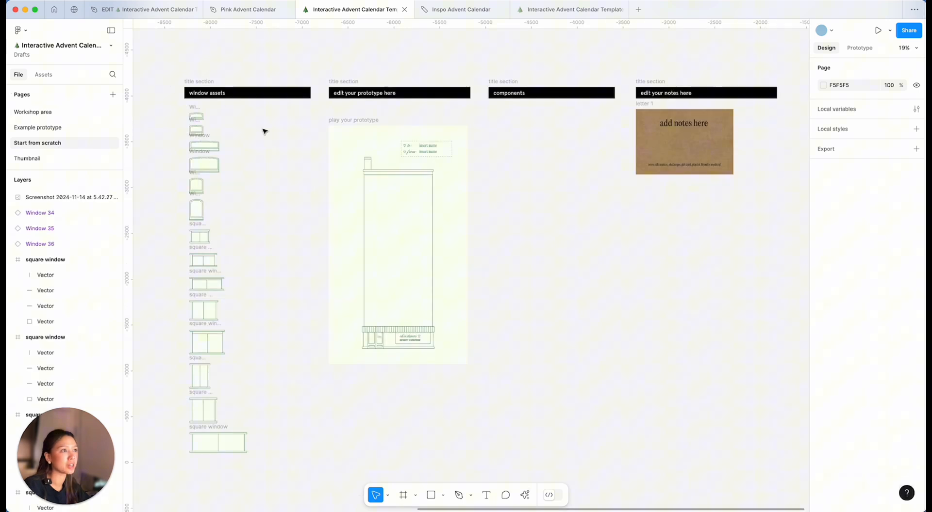
pyautogui.moveTo(286, 156)
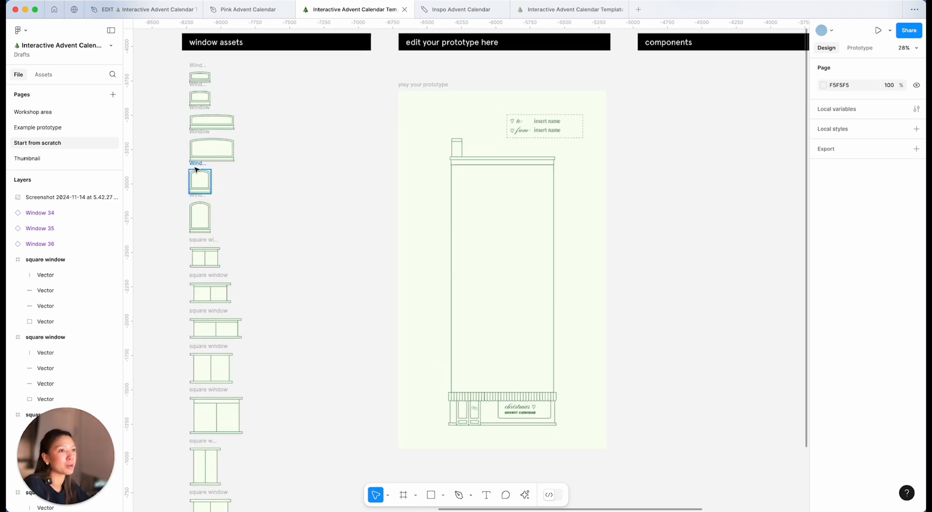
# Step: Copy the arched window asset into components as two copies labelled 'idle' and 'hover'
pyautogui.click(199, 181)
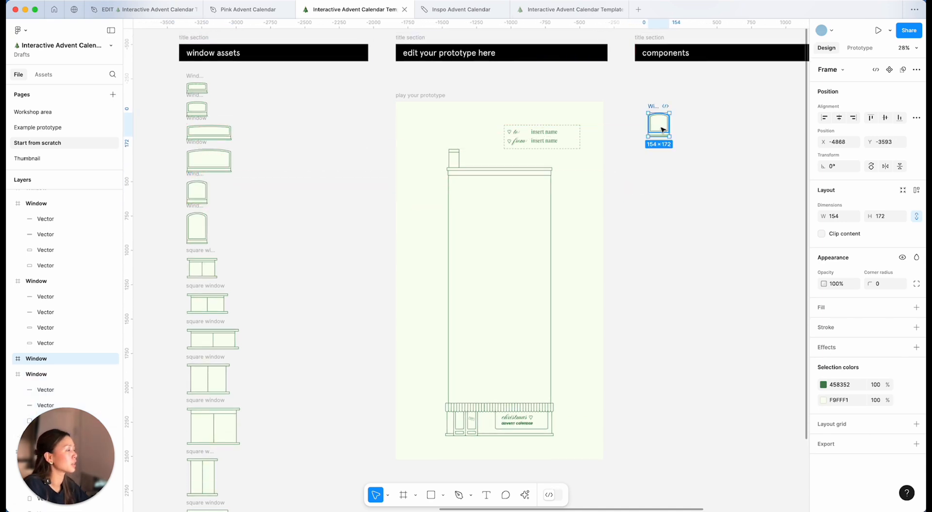
pyautogui.hscroll(3)
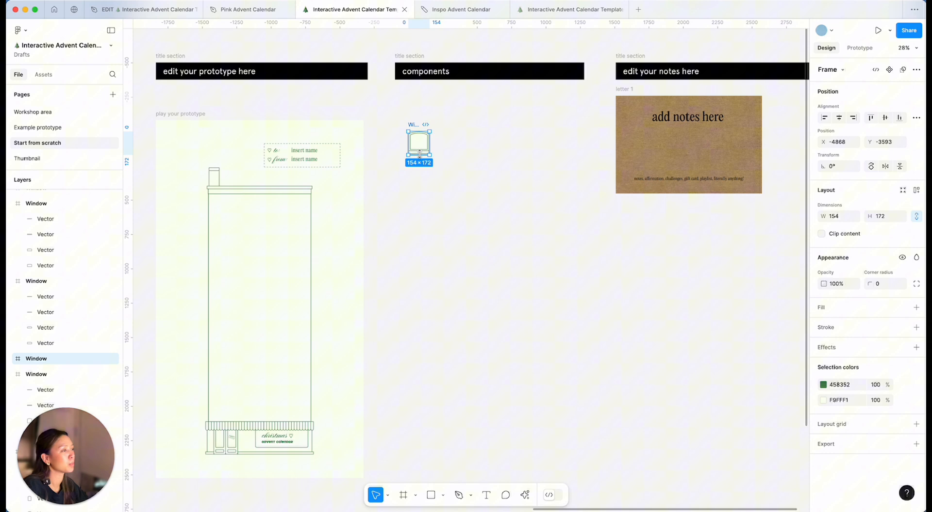
pyautogui.scroll(3)
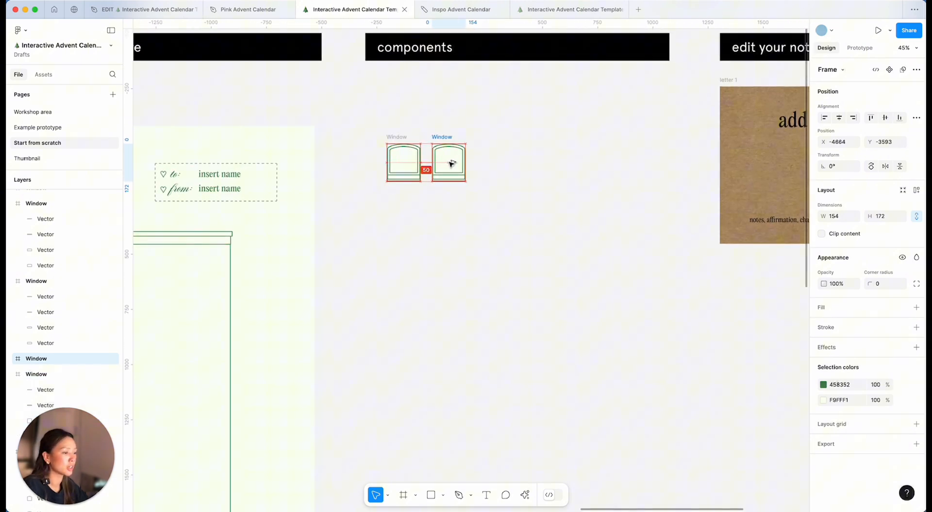
pyautogui.click(485, 495)
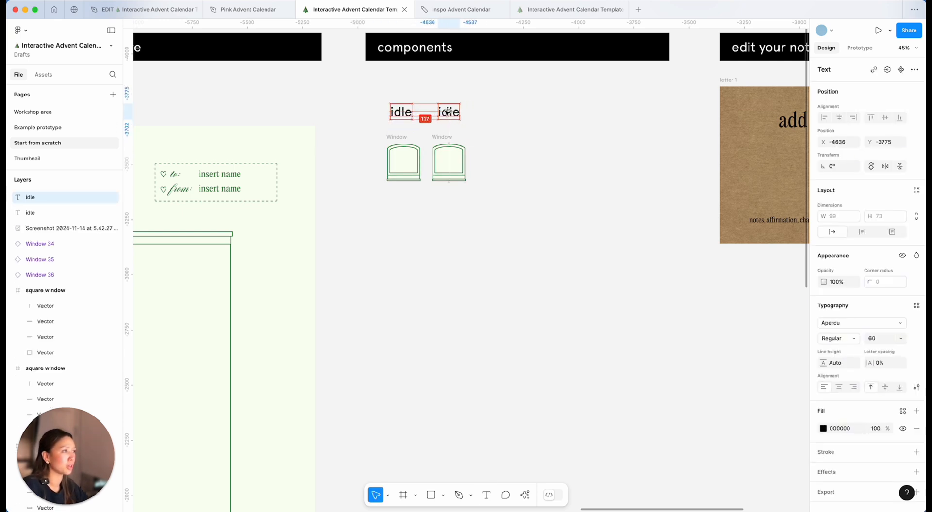
pyautogui.write('hover')
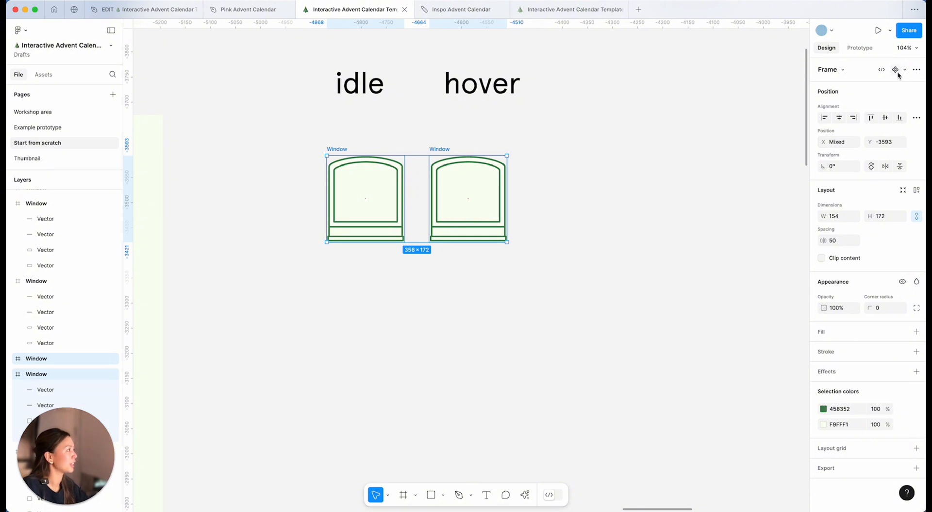
# Step: Combine the two window copies into the Window 1 component set
pyautogui.click(903, 70)
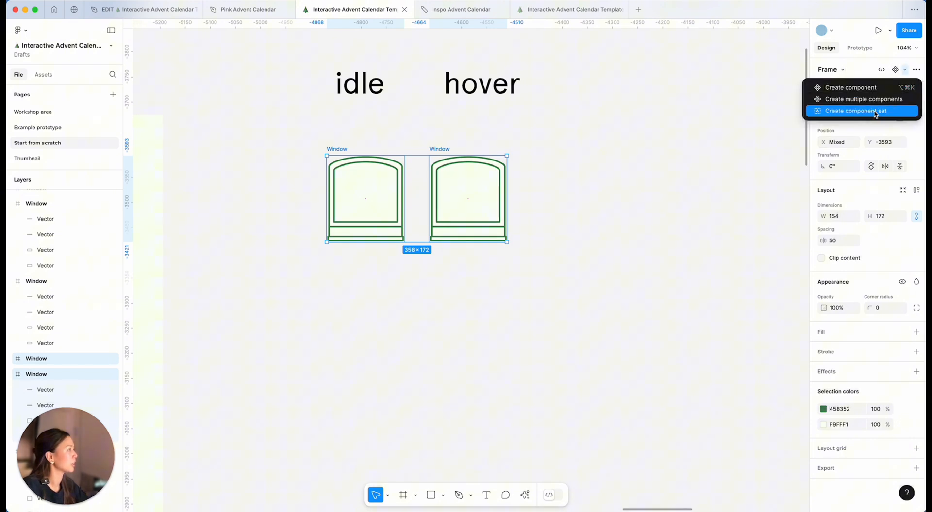
pyautogui.click(859, 111)
pyautogui.write('Window 1')
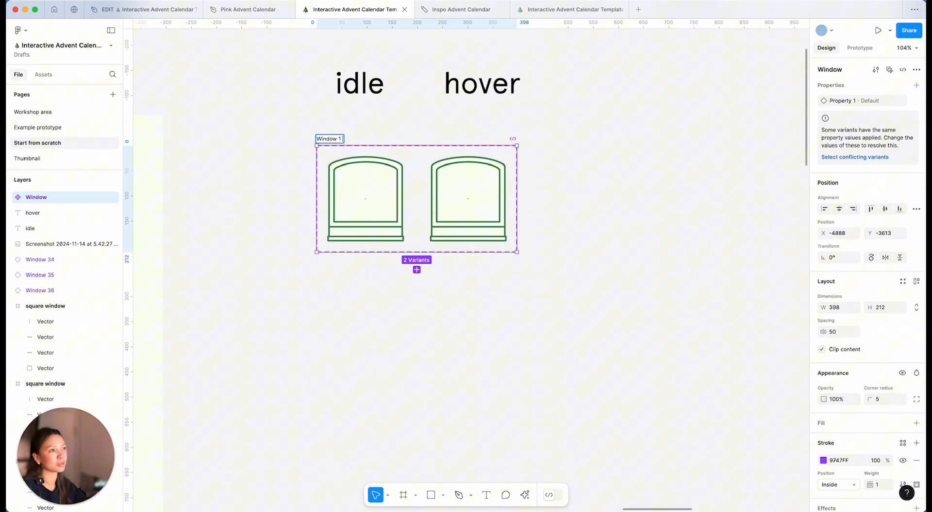
pyautogui.click(699, 135)
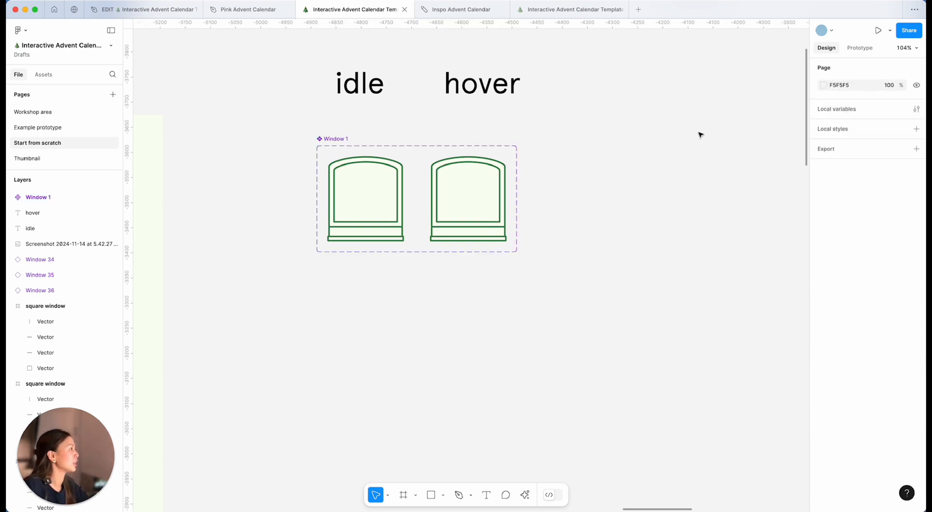
pyautogui.click(416, 198)
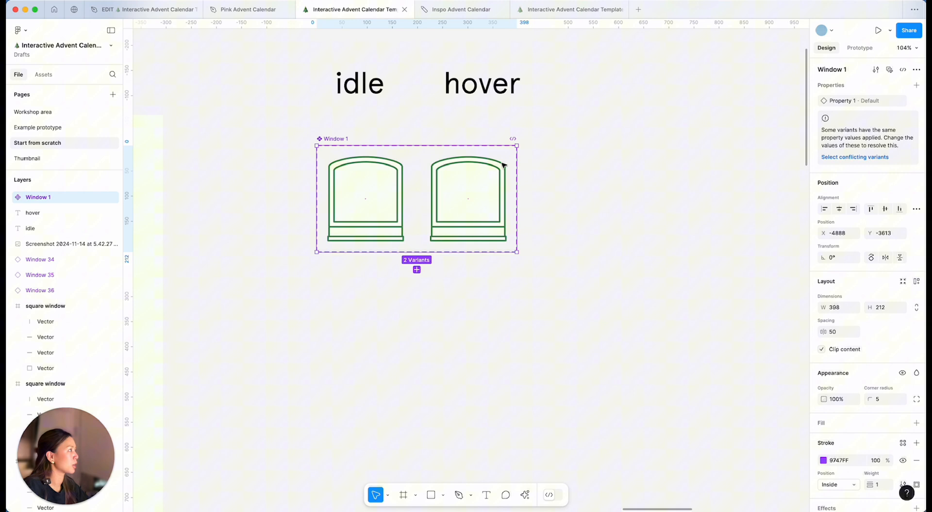
pyautogui.click(364, 199)
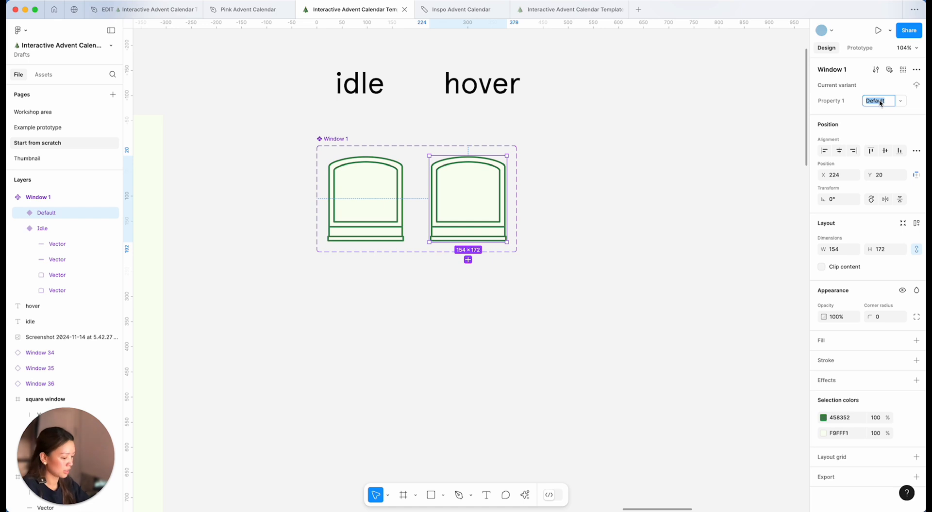
# Step: Rename the variant property to State, with values Idle and Hover
pyautogui.click(883, 100)
pyautogui.write('Hover')
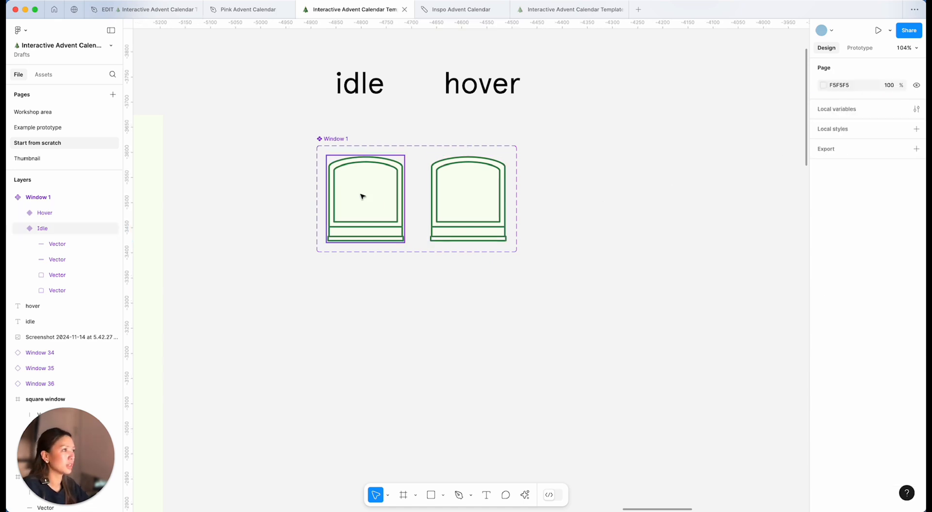
pyautogui.click(468, 199)
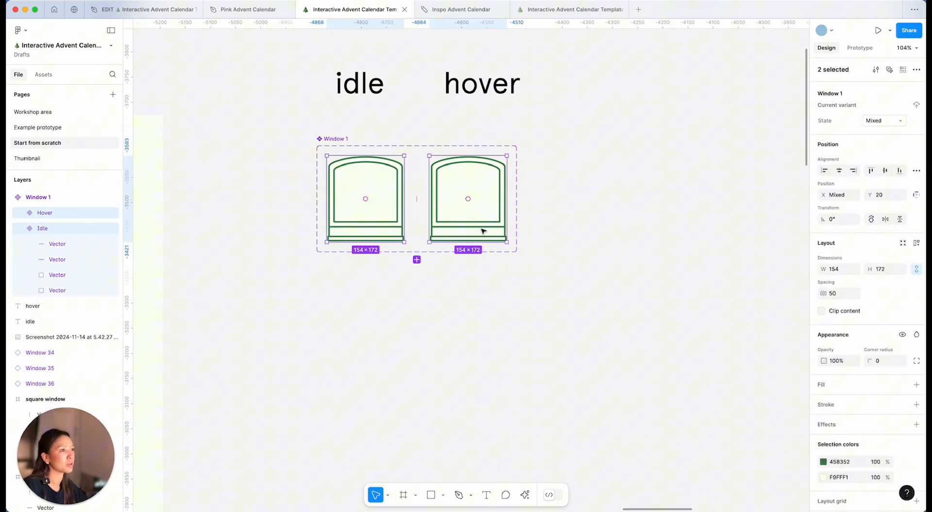
pyautogui.click(302, 153)
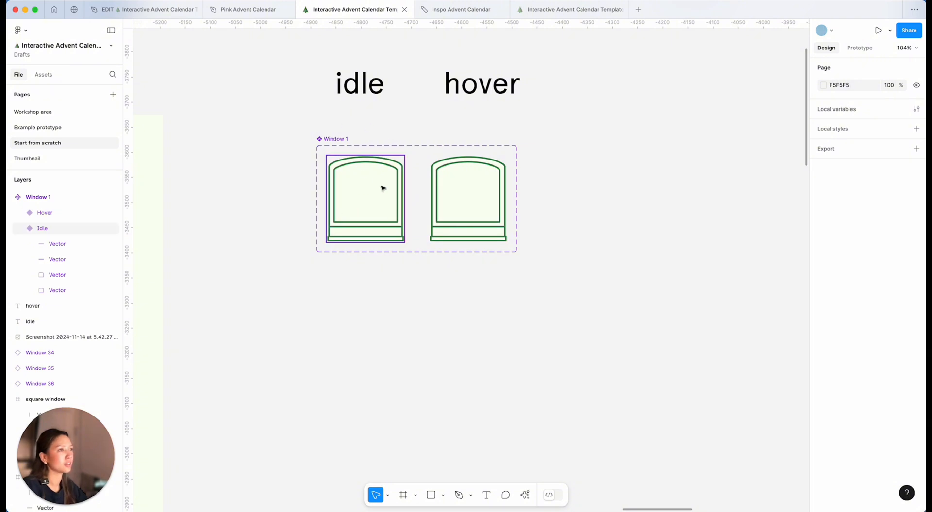
pyautogui.click(365, 199)
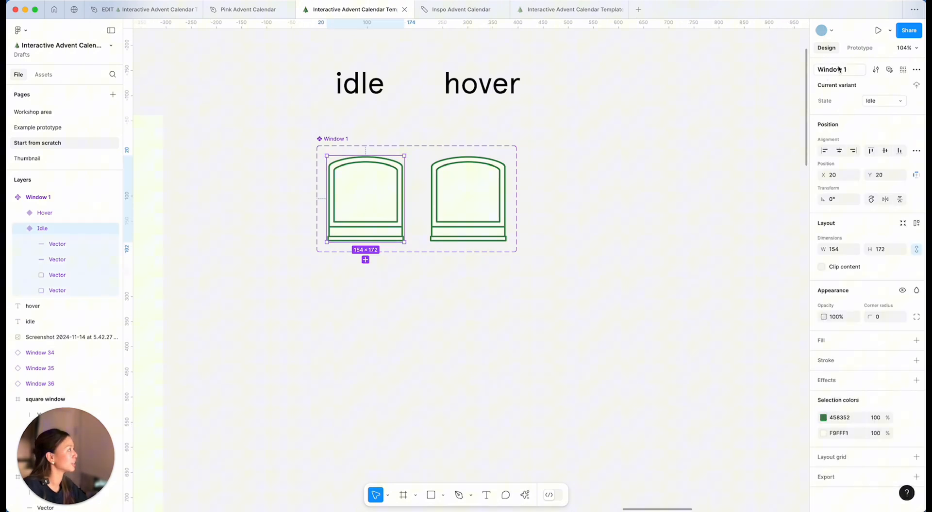
pyautogui.click(859, 47)
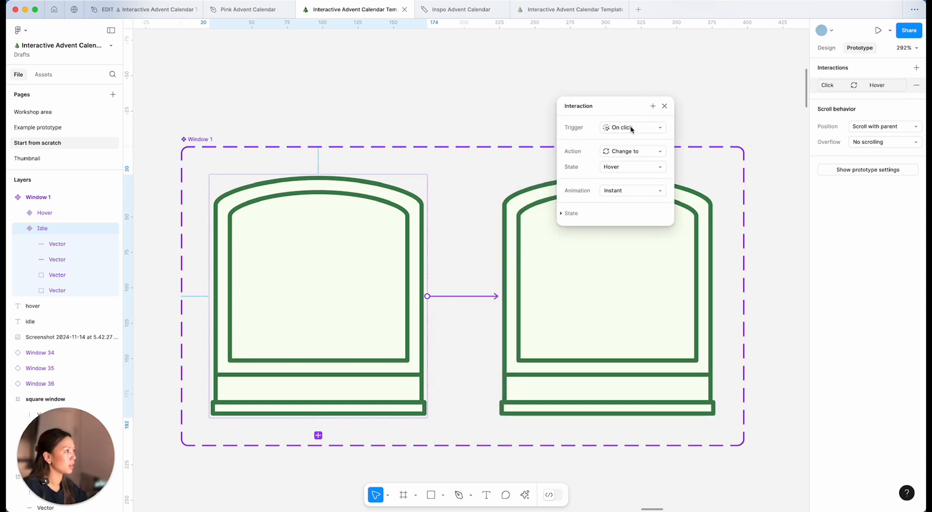
# Step: Set the Idle variant's trigger to While hovering, changing instantly to Hover
pyautogui.click(632, 127)
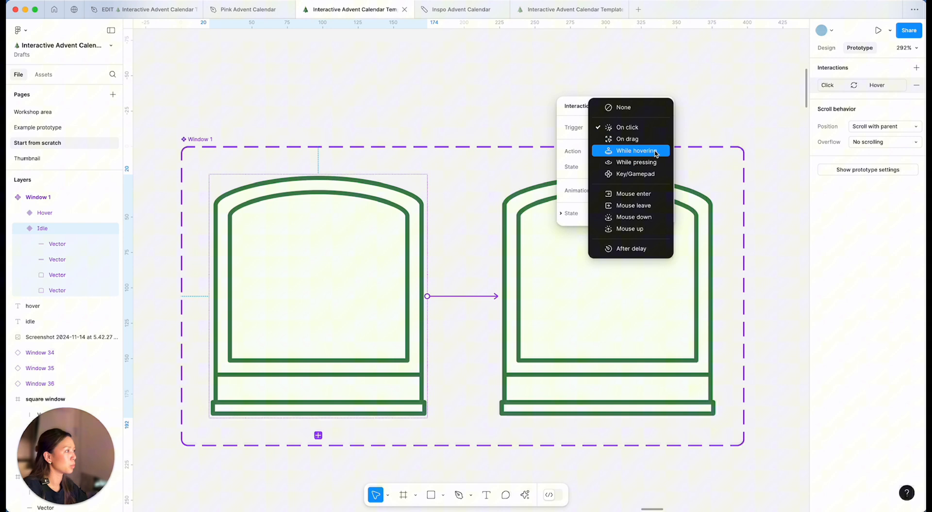
pyautogui.click(636, 151)
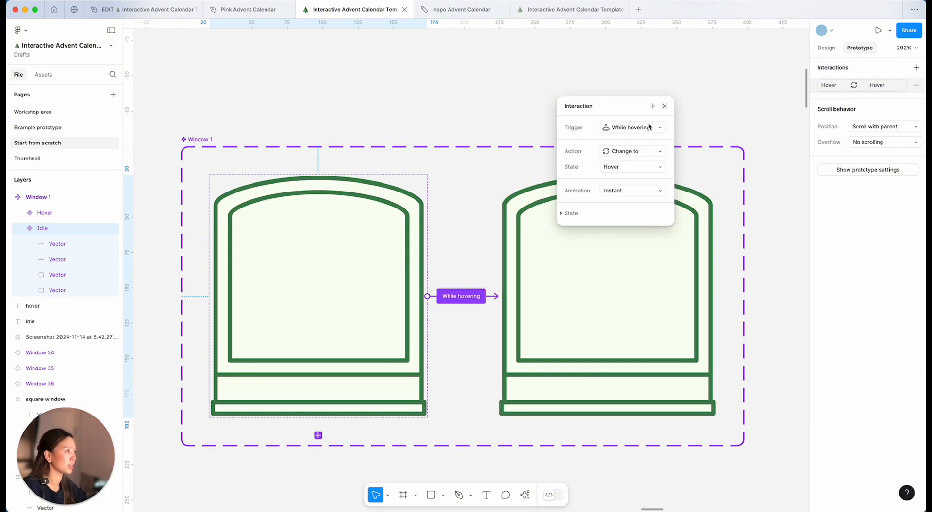
pyautogui.moveTo(647, 169)
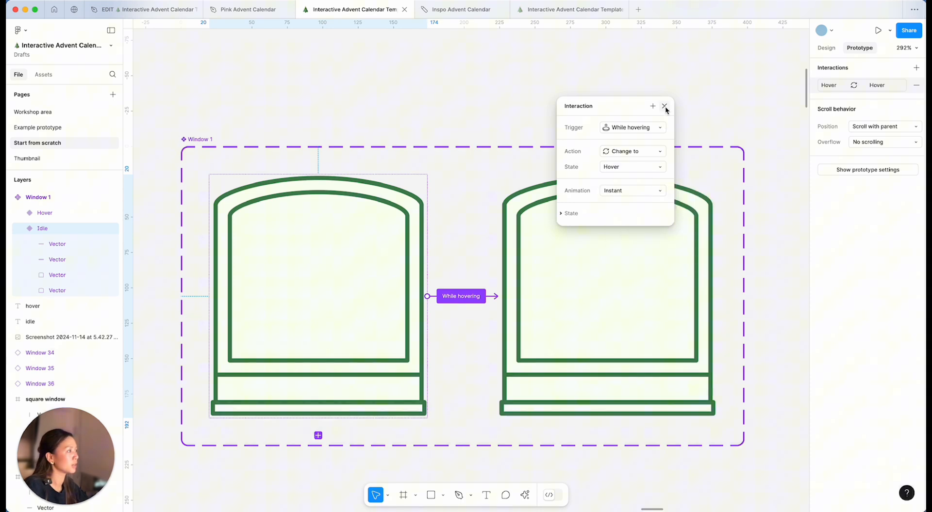
pyautogui.click(665, 105)
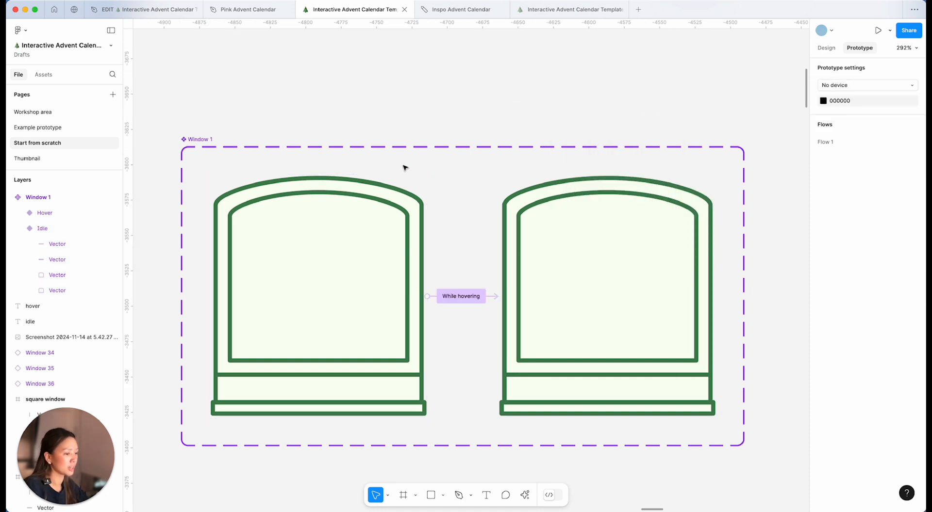
# Step: Add number text to the idle windows and rename Window 2's variant property
pyautogui.scroll(-3)
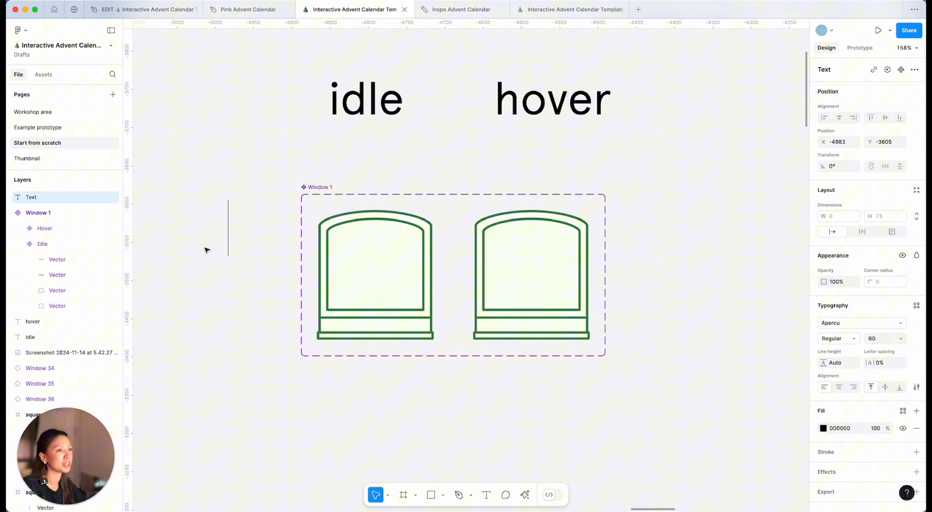
pyautogui.click(861, 323)
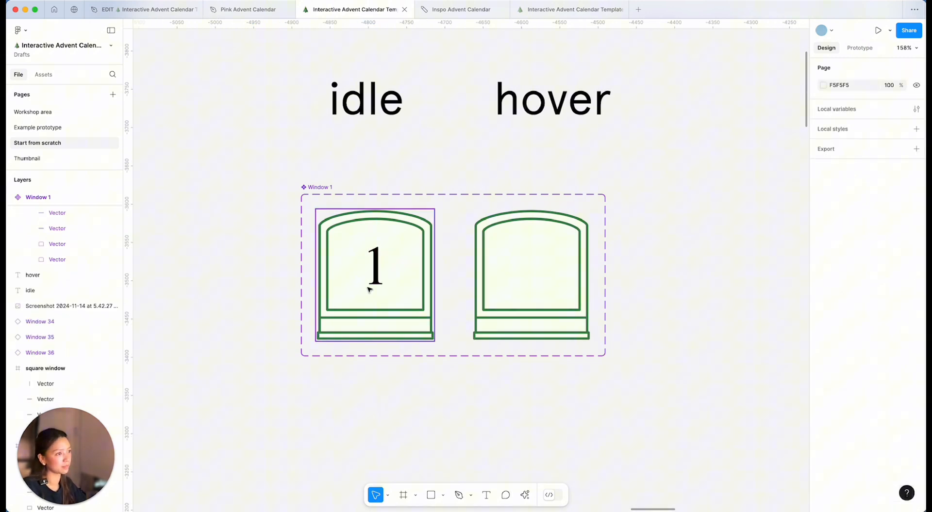
pyautogui.scroll(-3)
pyautogui.write('Idl')
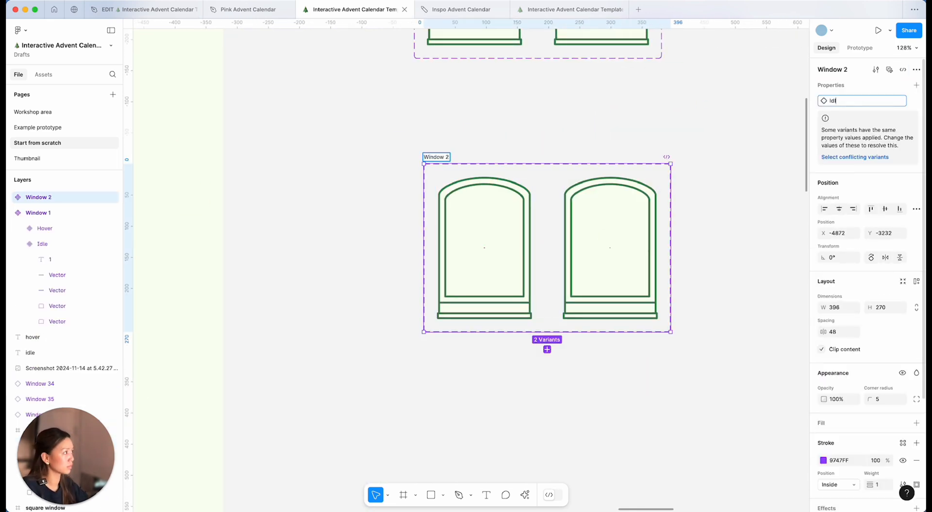
pyautogui.click(609, 246)
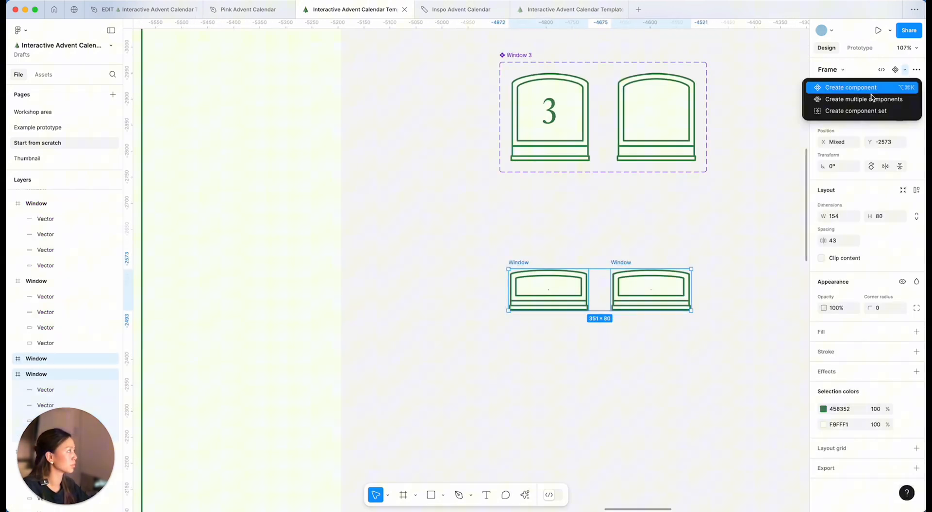
# Step: Combine further window pairs, such as Window 6, into component sets and rename their variants
pyautogui.click(849, 88)
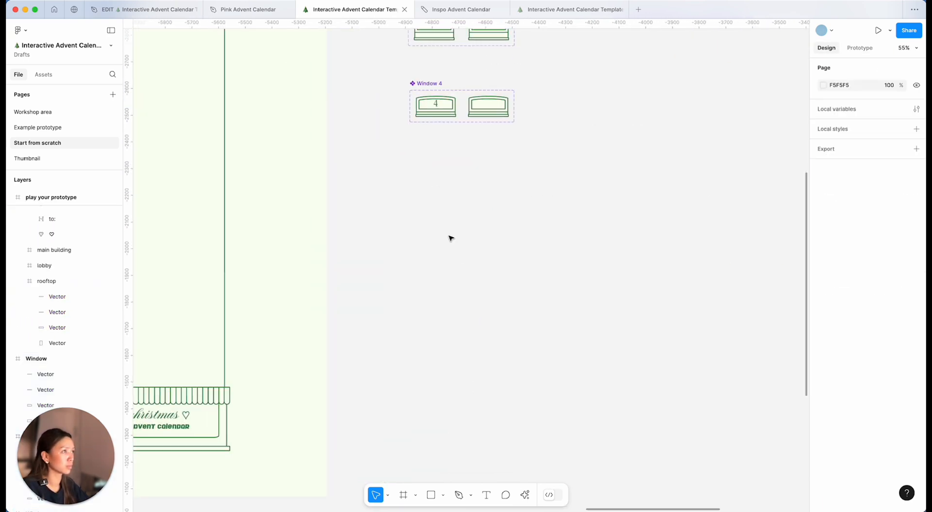
pyautogui.click(881, 69)
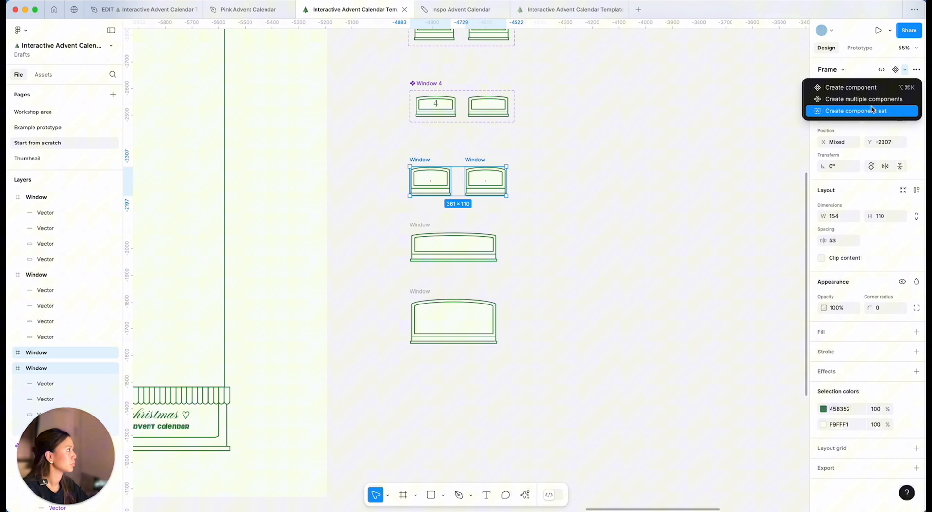
pyautogui.click(866, 111)
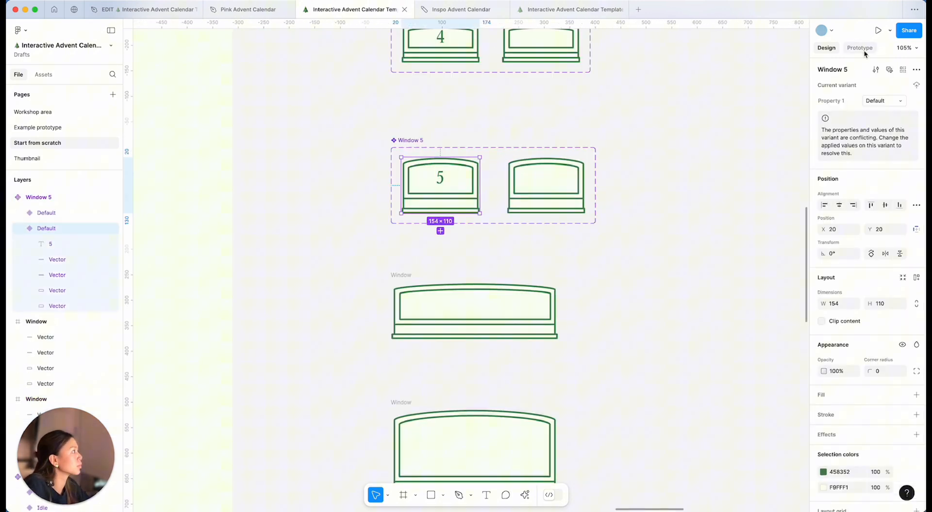
pyautogui.click(859, 47)
pyautogui.write('Idle')
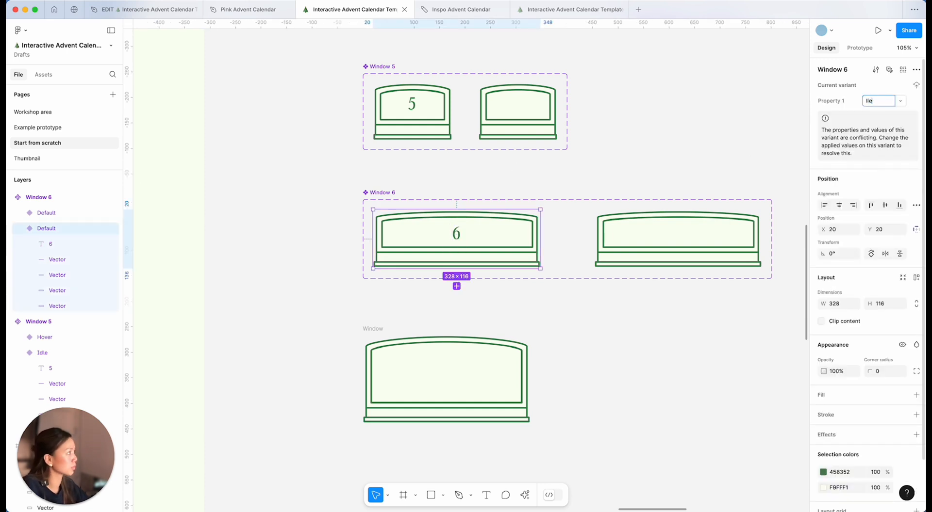
pyautogui.click(859, 49)
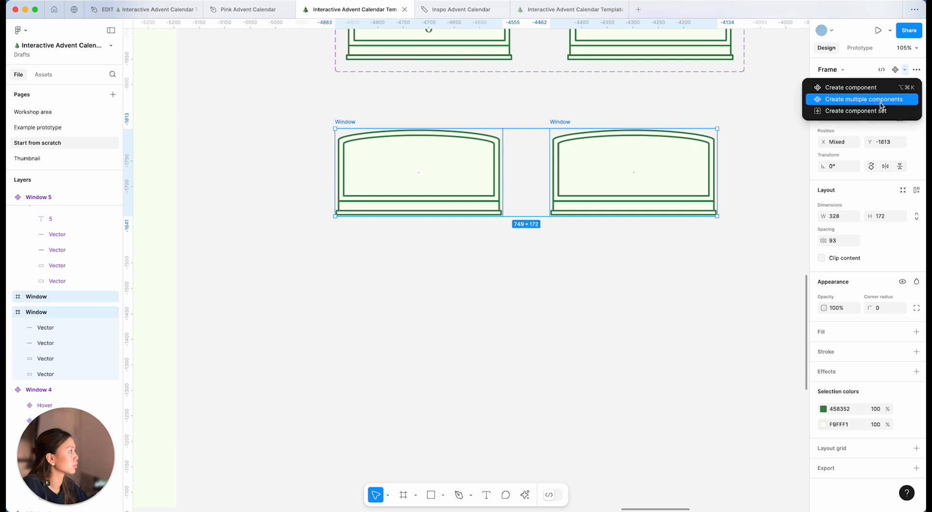
pyautogui.click(863, 99)
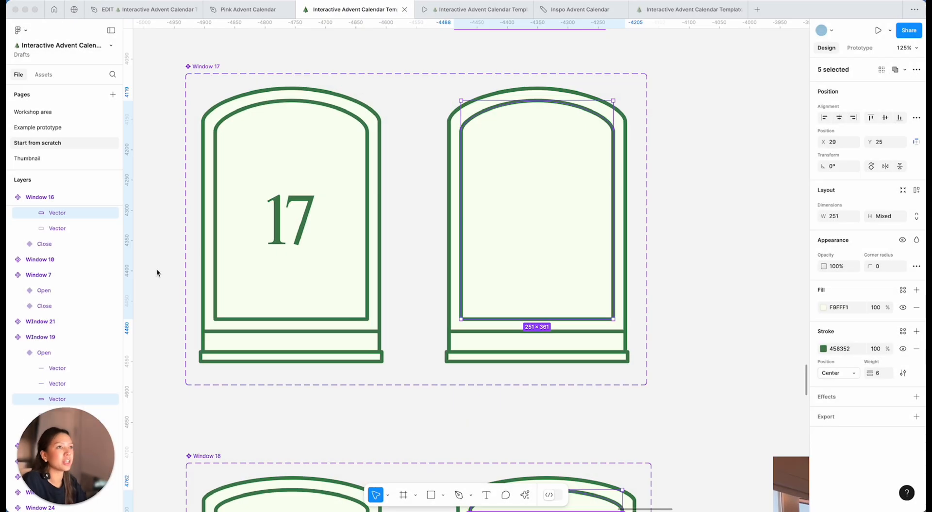
pyautogui.moveTo(545, 176)
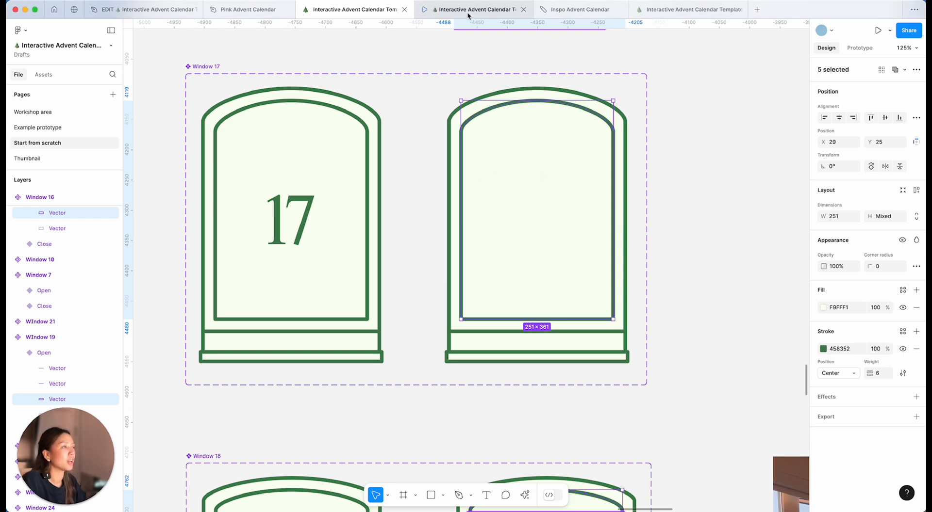
pyautogui.click(878, 30)
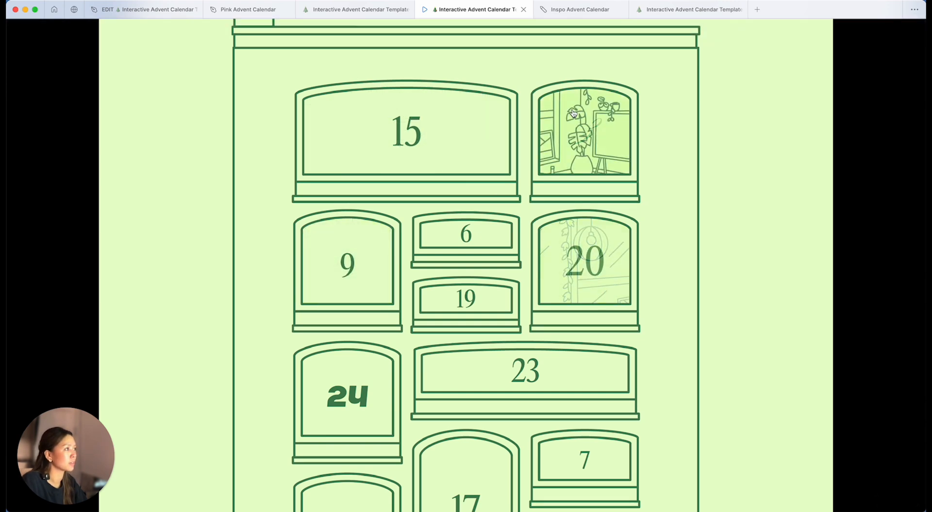
pyautogui.click(354, 9)
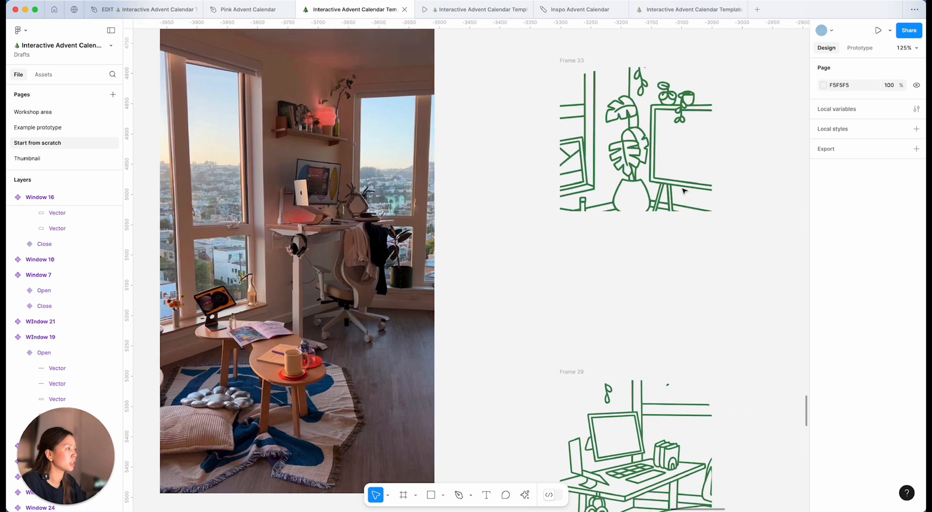
# Step: Select the blank open windows, starting with Window 17's, and tint them light green
pyautogui.scroll(-3)
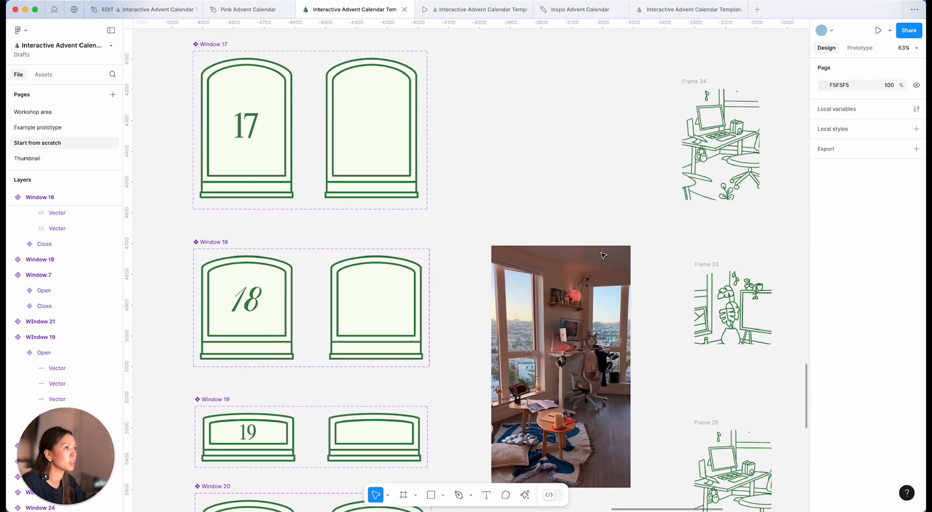
pyautogui.click(370, 131)
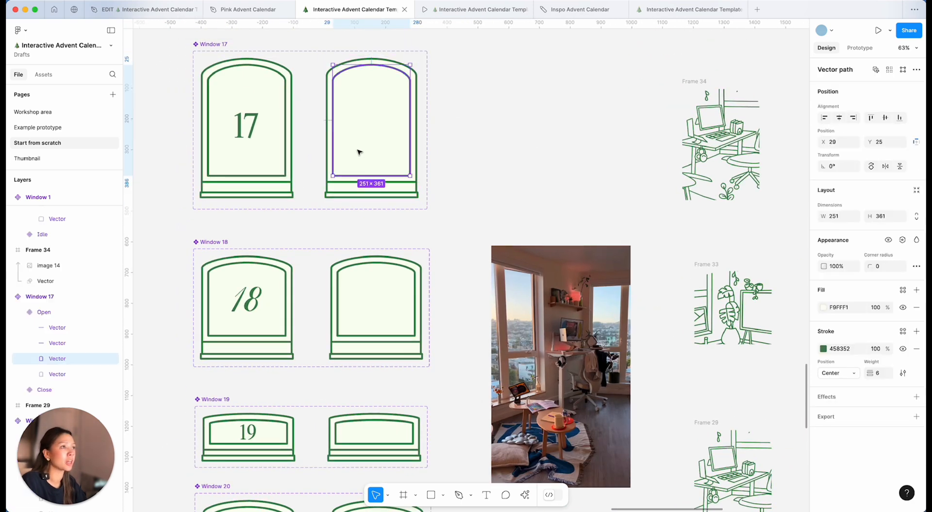
pyautogui.scroll(-3)
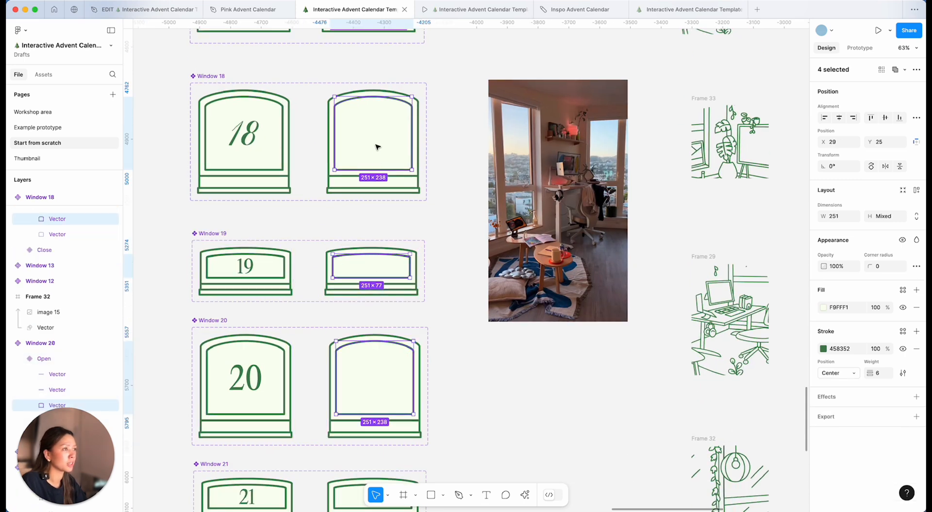
pyautogui.click(823, 308)
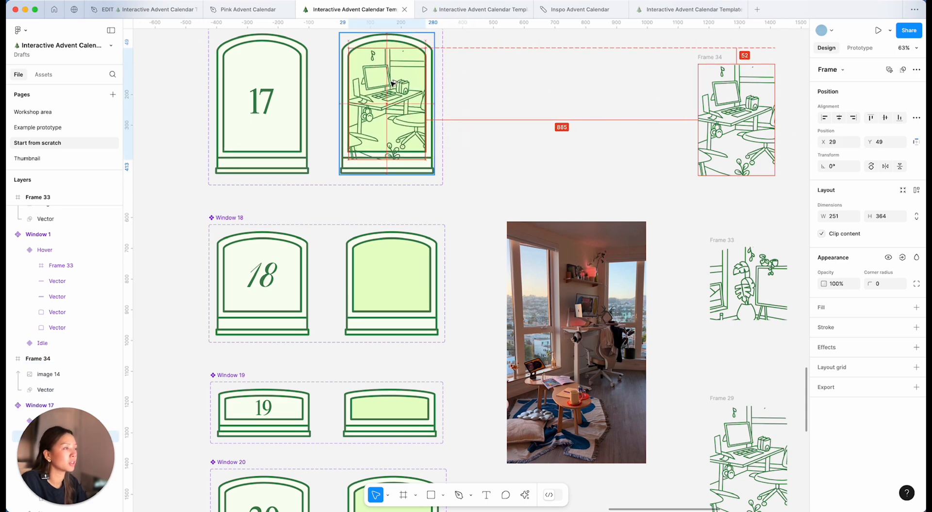
# Step: Place the desk illustration in Window 17 and the plant illustration in Window 18
pyautogui.moveTo(386, 104); pyautogui.dragTo(385, 90)
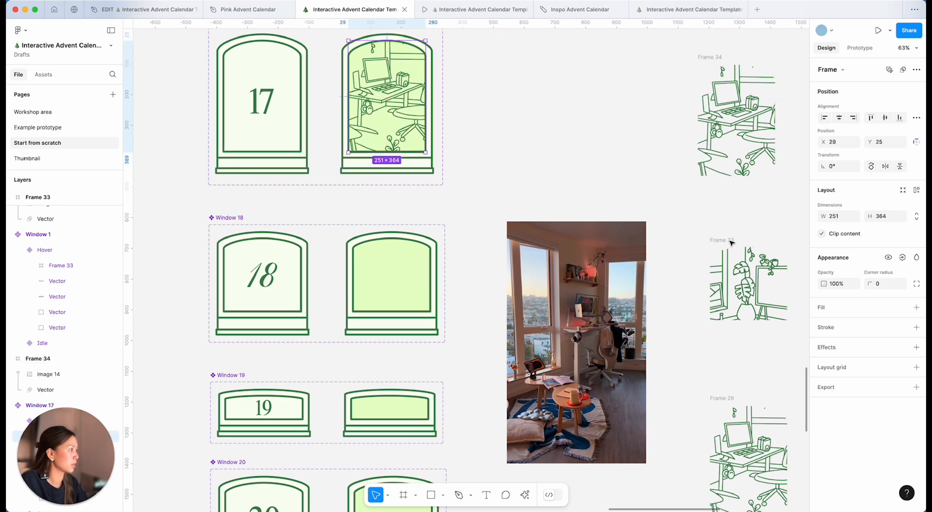
pyautogui.click(391, 284)
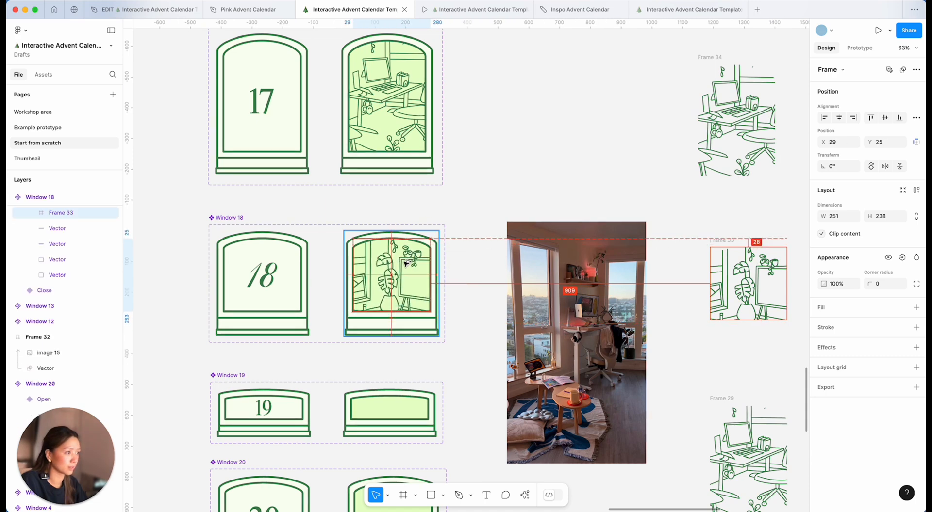
pyautogui.scroll(-3)
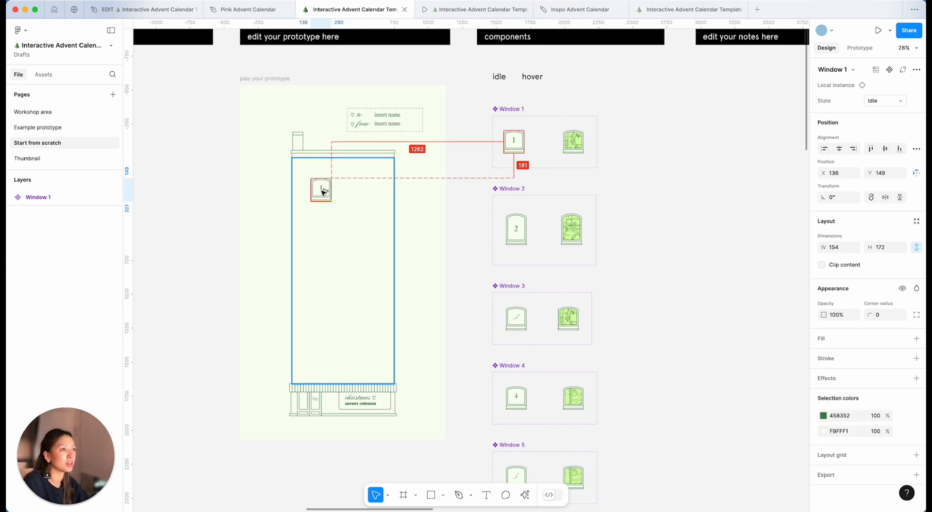
# Step: Place Window 1 near the top of the building with Window 2 just below
pyautogui.click(516, 229)
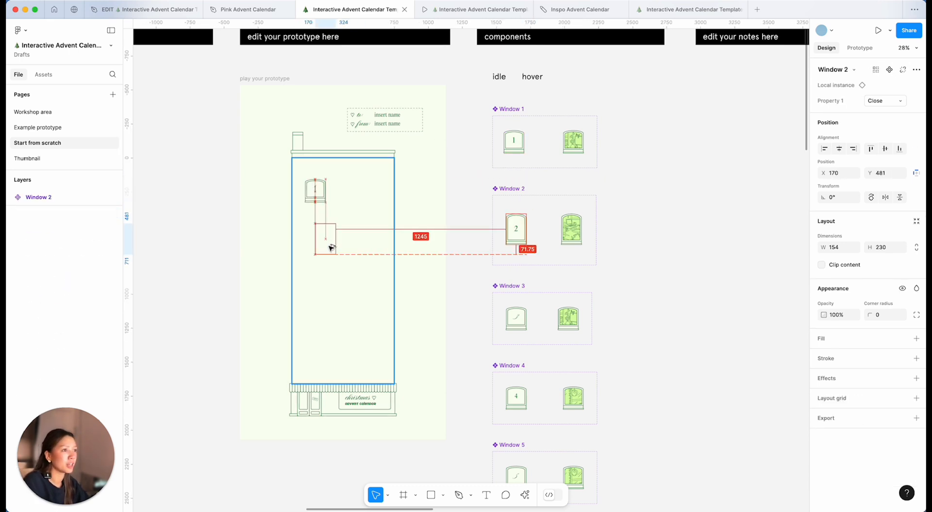
pyautogui.click(515, 318)
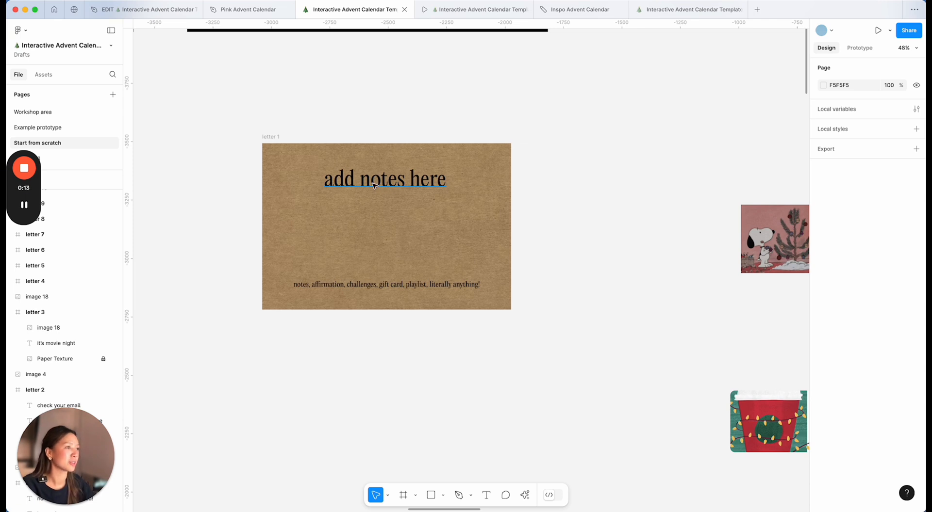
# Step: Change letter 1's 'add notes here' text to 'put up a christmas tree'
pyautogui.click(385, 179)
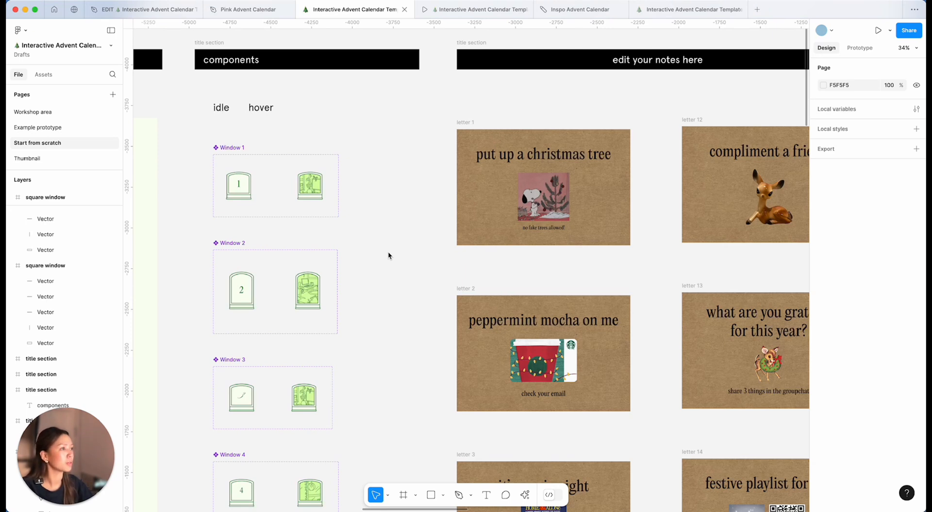
pyautogui.moveTo(299, 215)
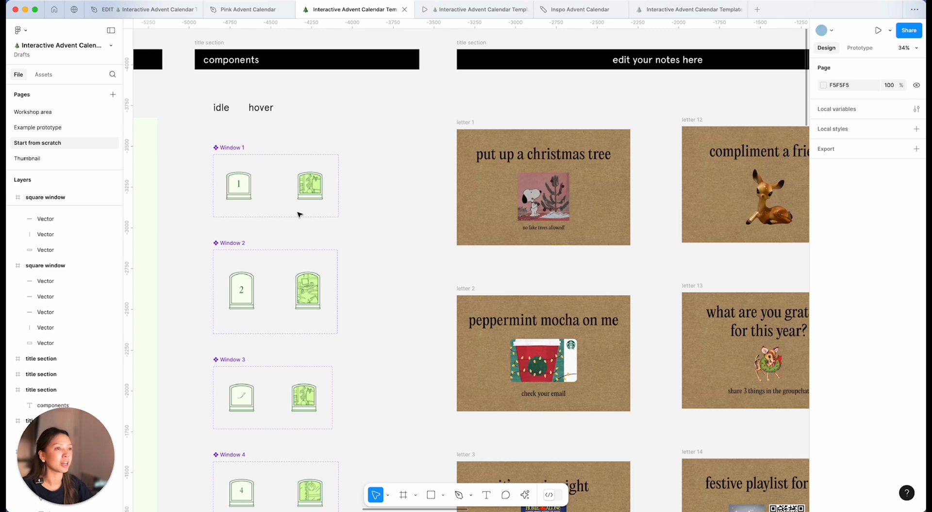
# Step: Zoom to Window 1's Idle and Hover variants and show their Prototype connections
pyautogui.click(238, 185)
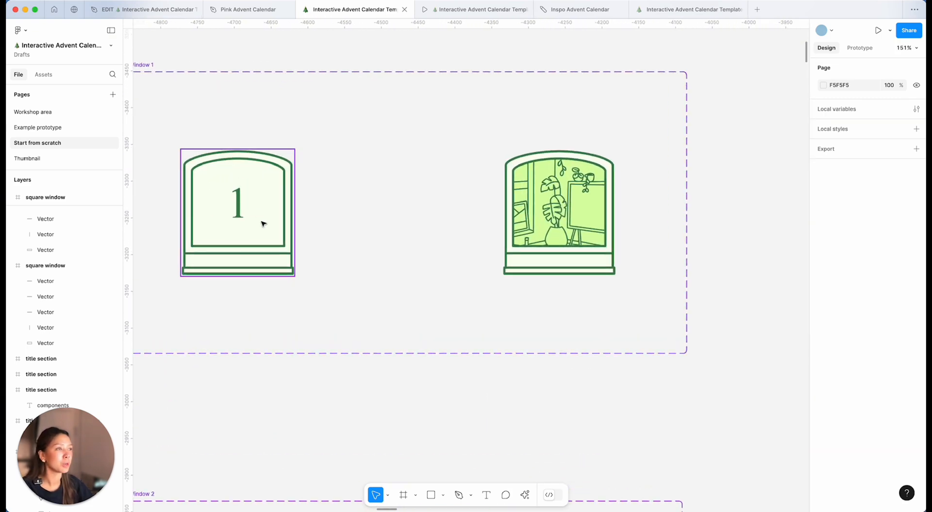
pyautogui.scroll(-3)
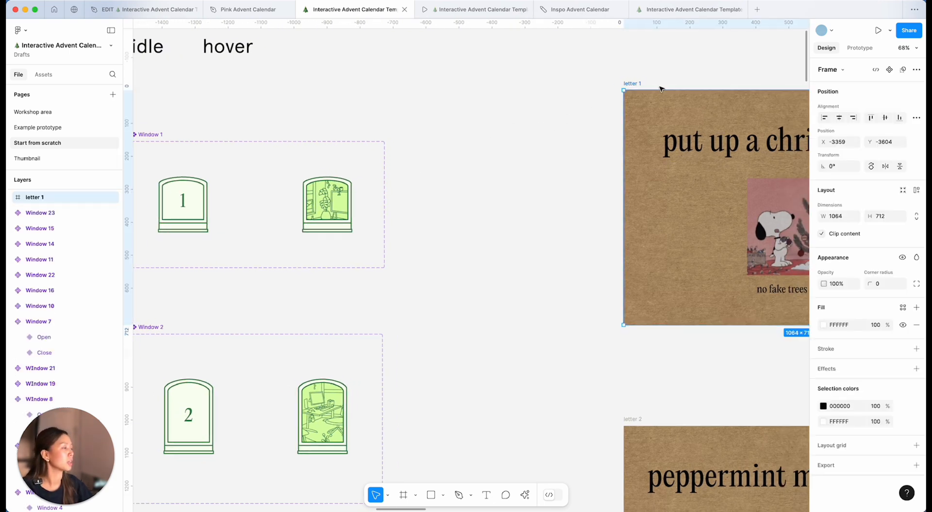
pyautogui.click(524, 144)
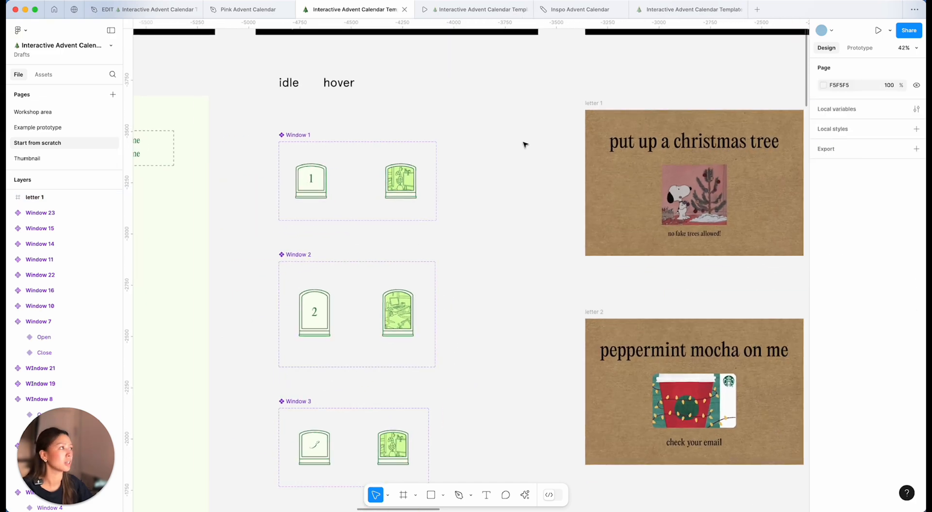
pyautogui.scroll(3)
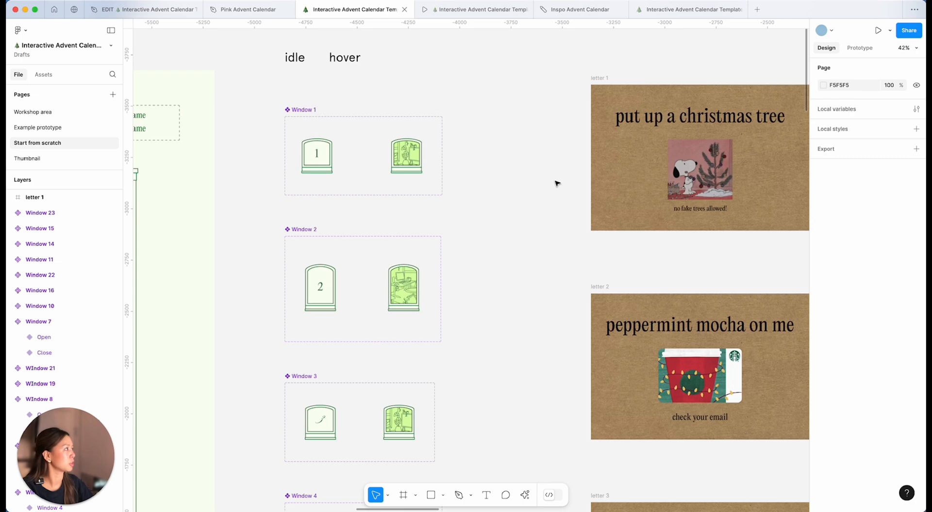
pyautogui.click(860, 47)
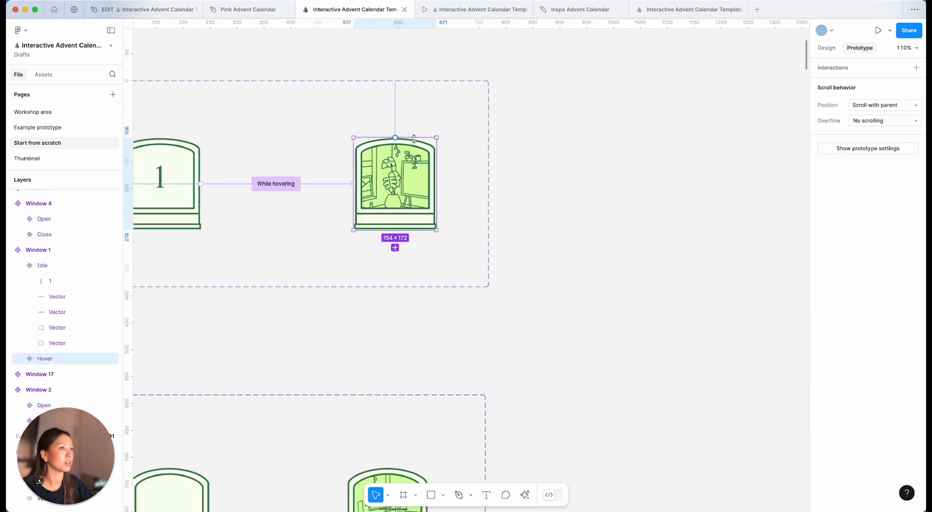
# Step: Link Window 1's Hover variant on click to open letter 1 as a centered, dissolving overlay
pyautogui.scroll(-3)
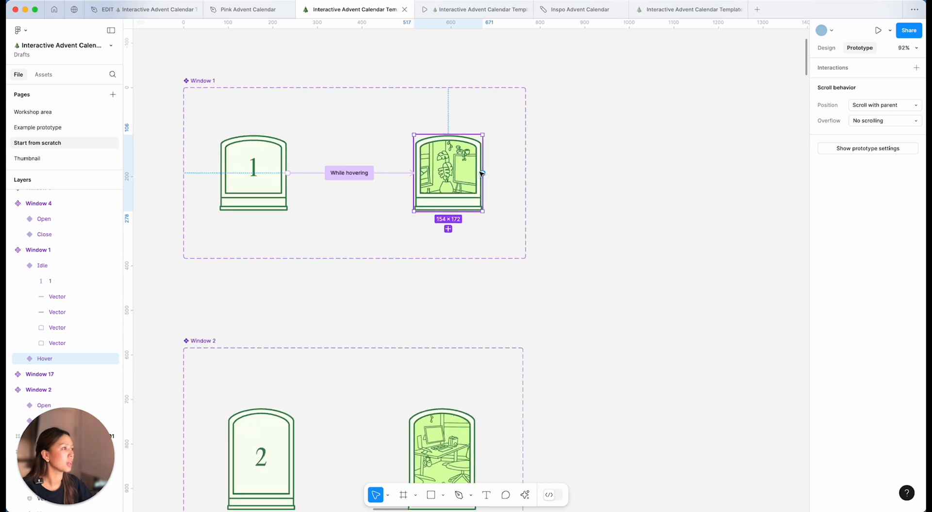
pyautogui.moveTo(483, 174)
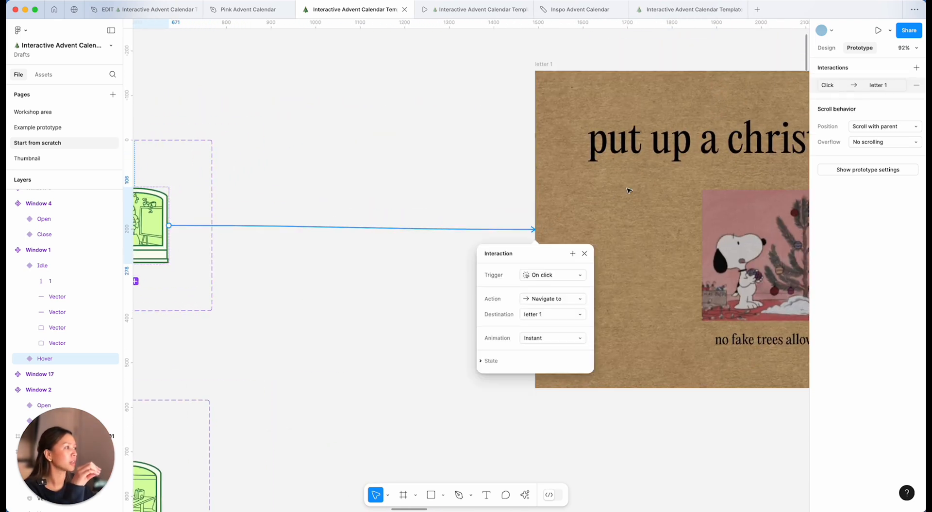
pyautogui.click(550, 275)
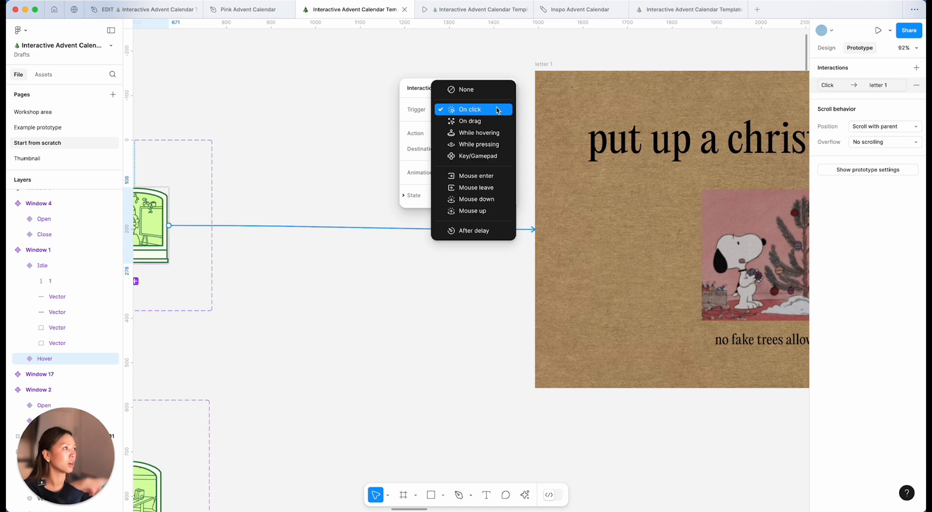
pyautogui.click(434, 132)
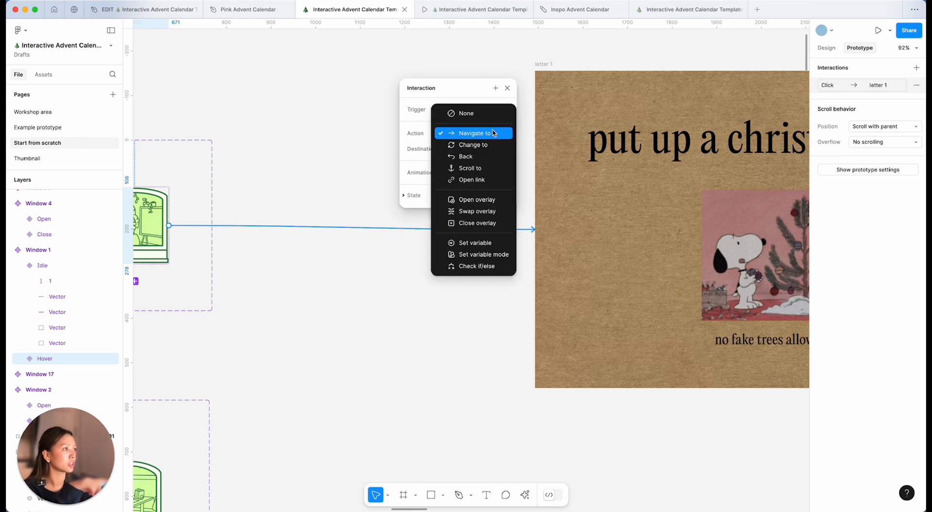
pyautogui.click(470, 200)
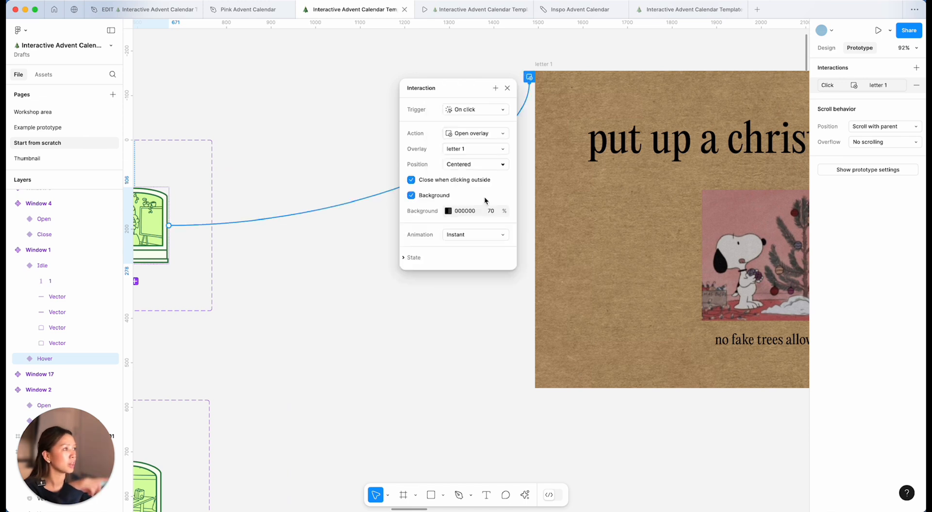
pyautogui.moveTo(486, 163)
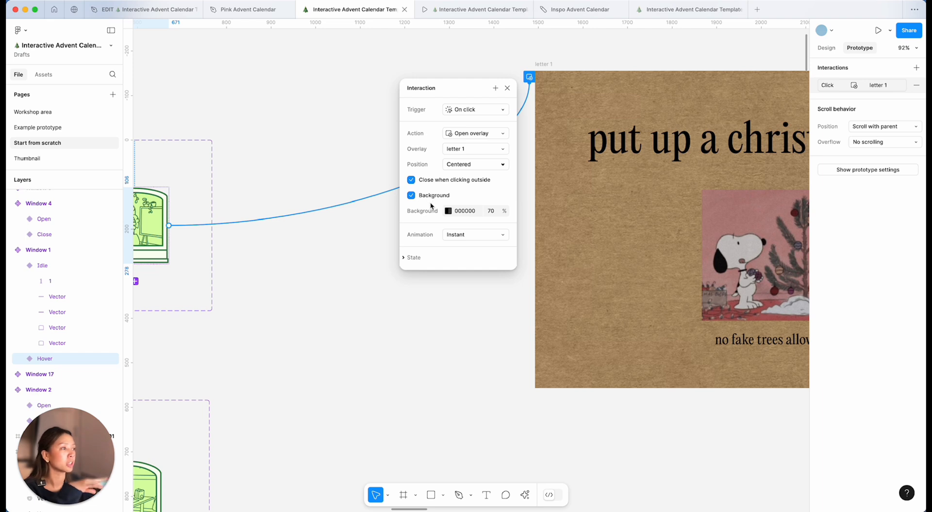
pyautogui.moveTo(466, 215)
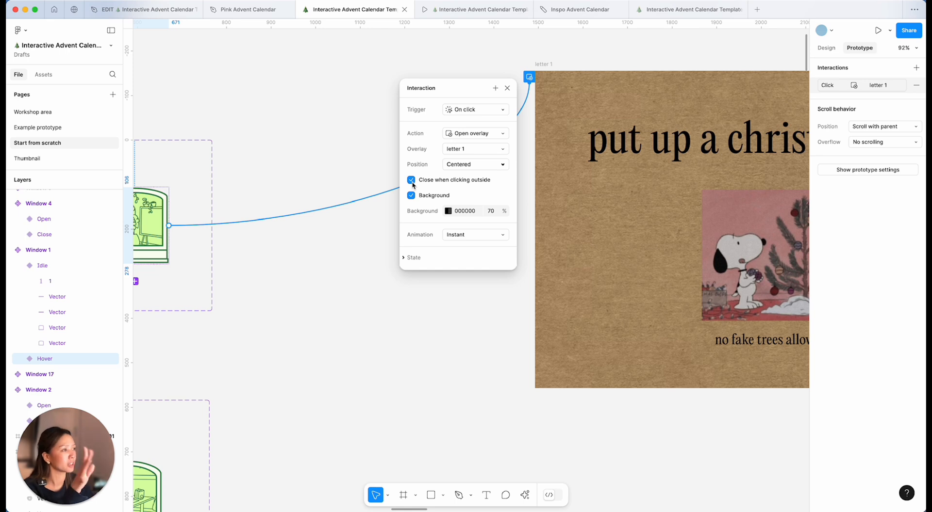
pyautogui.moveTo(463, 234)
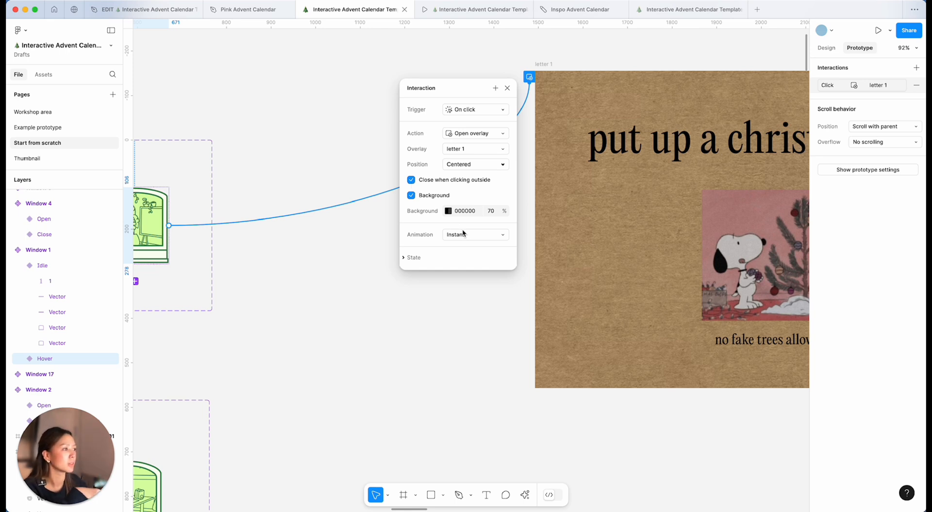
pyautogui.click(473, 234)
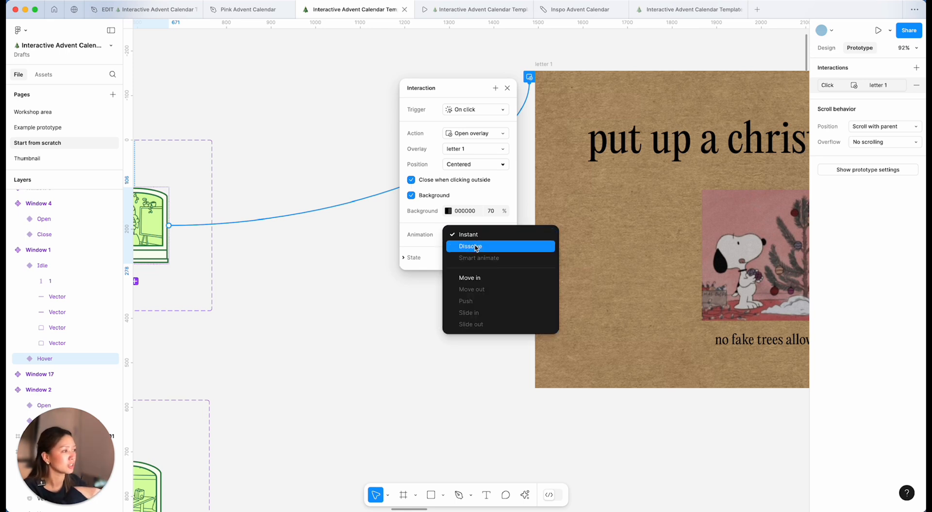
pyautogui.click(470, 246)
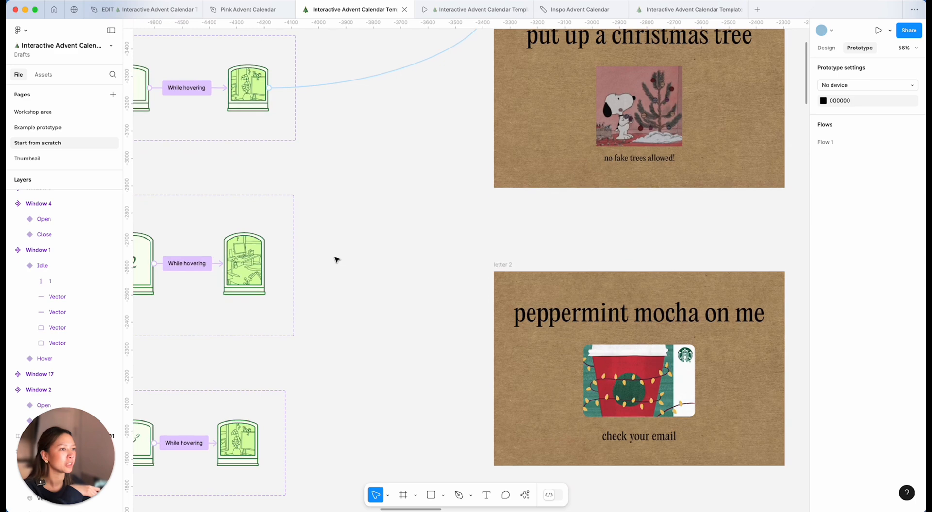
# Step: Inspect a window's While hovering and On click overlay interactions, then view the Flow 2 frame
pyautogui.click(243, 263)
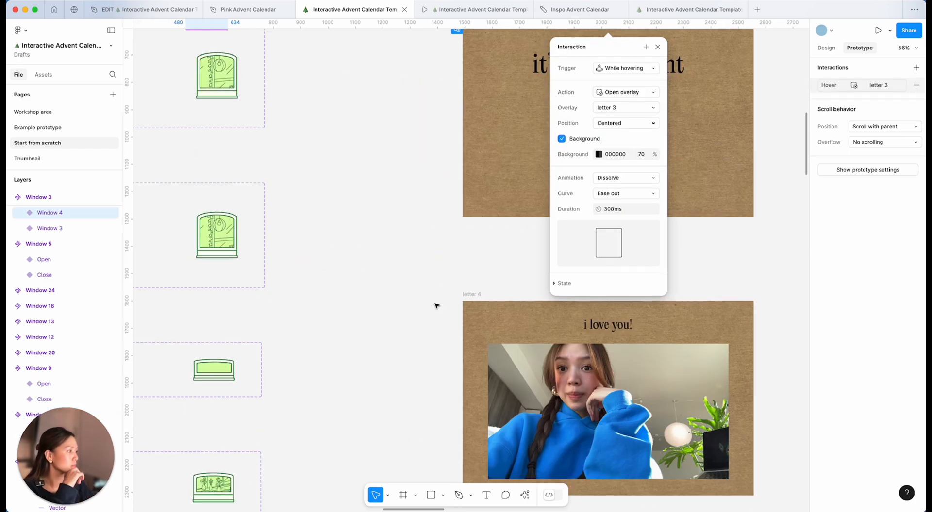
pyautogui.click(625, 92)
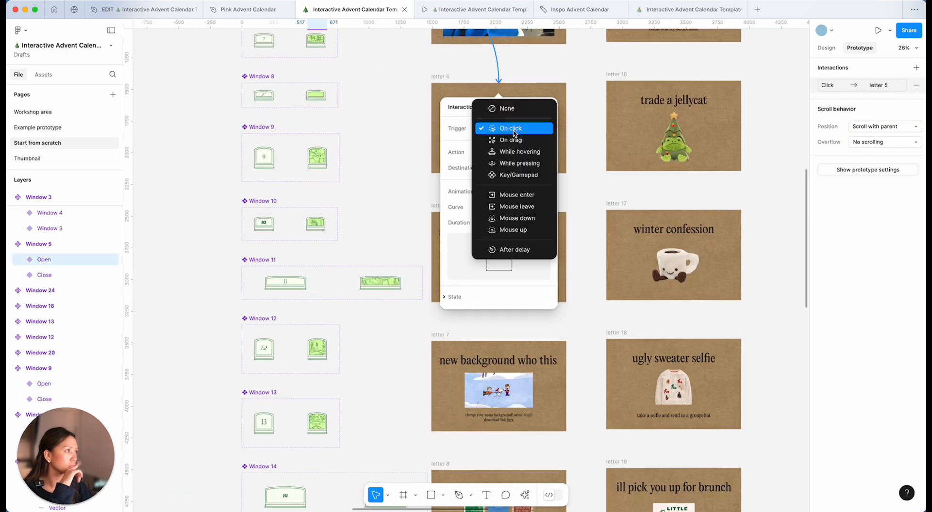
pyautogui.click(511, 129)
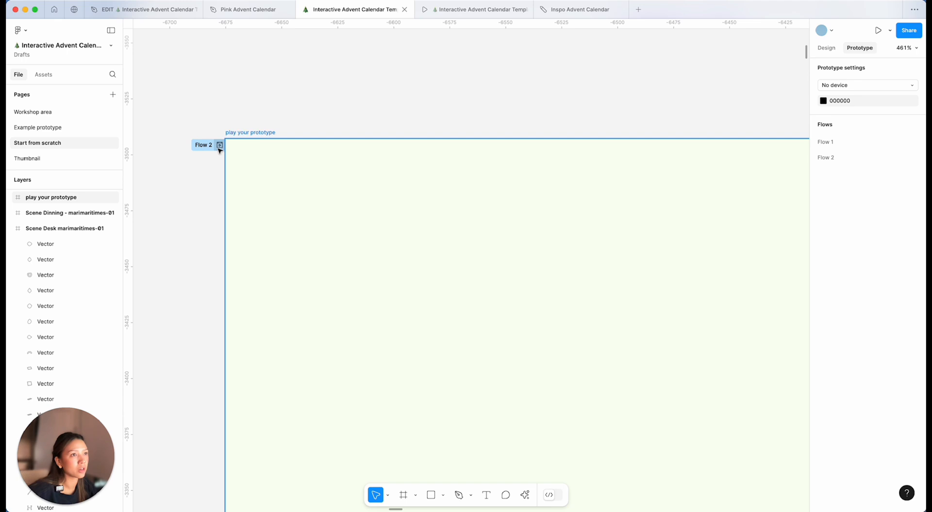
# Step: Preview the Flow 2 calendar inline, hovering windows, then open full presentation view
pyautogui.click(218, 145)
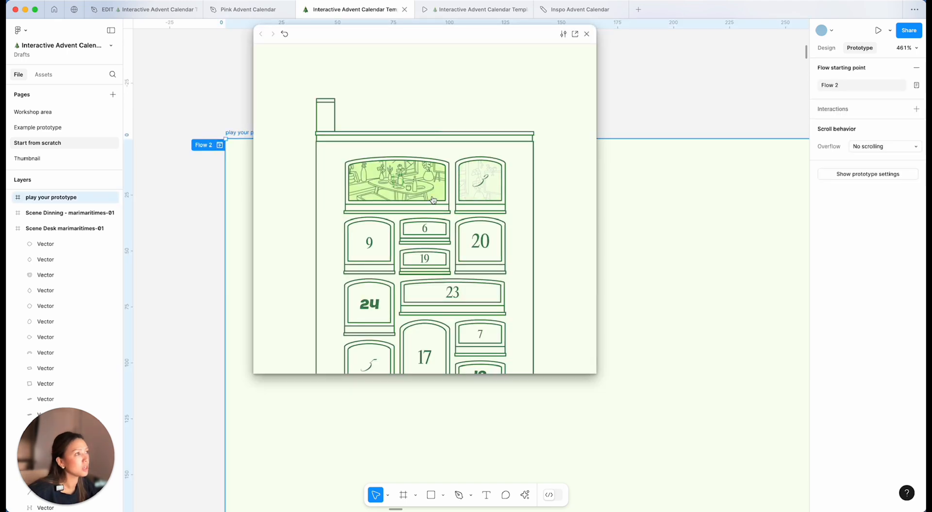
pyautogui.scroll(-3)
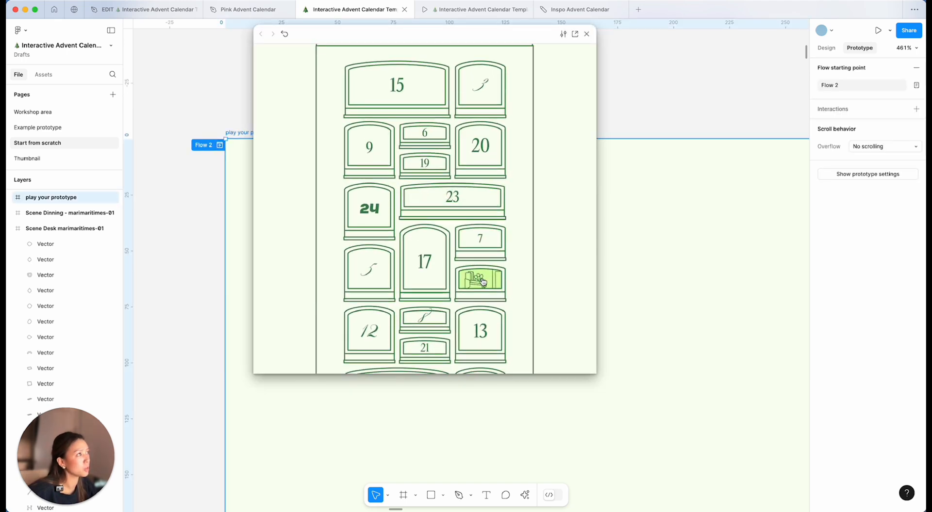
pyautogui.click(574, 34)
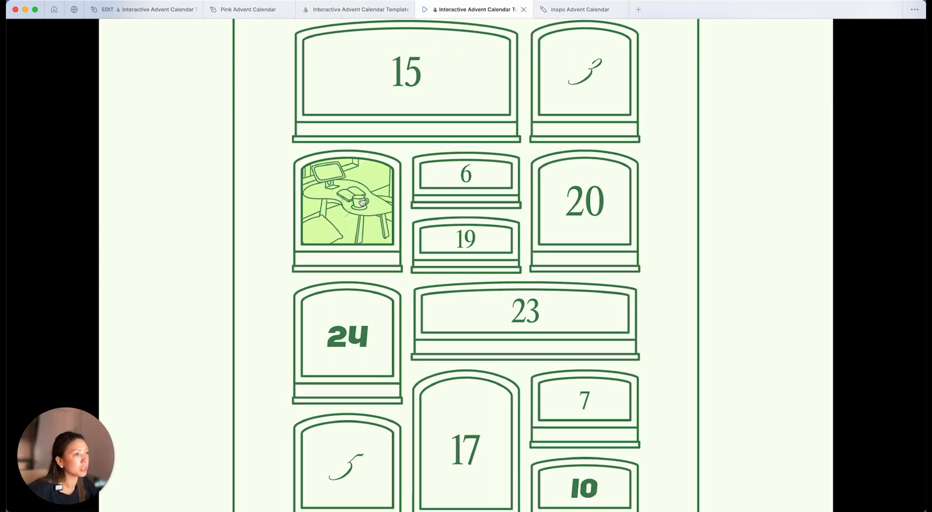
pyautogui.scroll(-3)
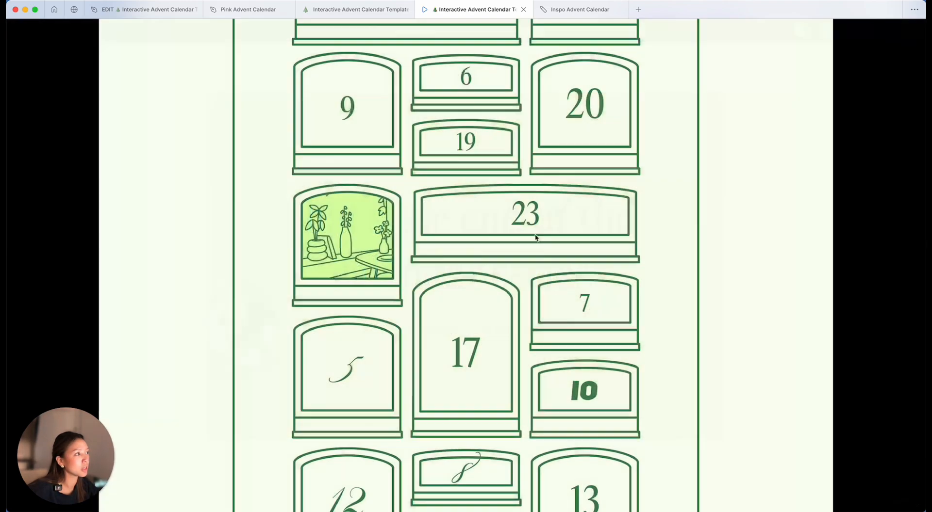
pyautogui.click(347, 238)
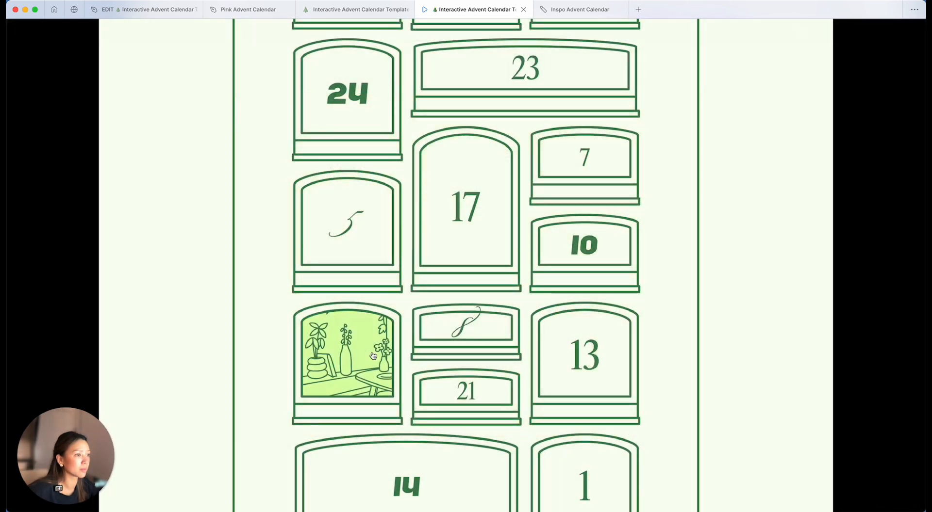
pyautogui.scroll(-3)
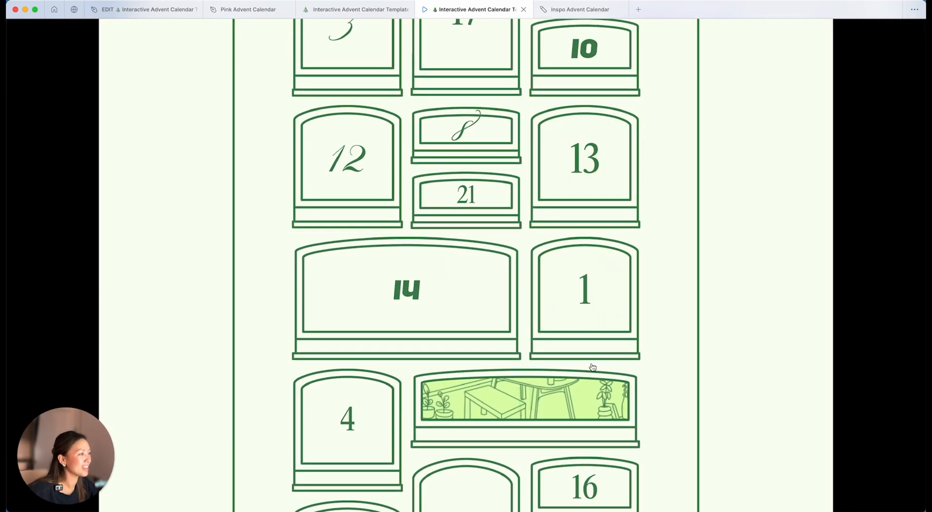
pyautogui.click(406, 291)
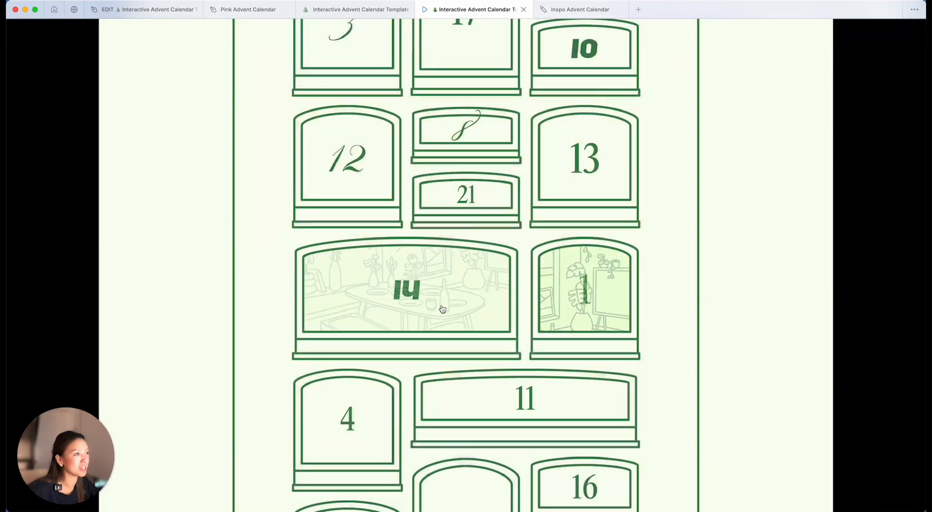
pyautogui.scroll(3)
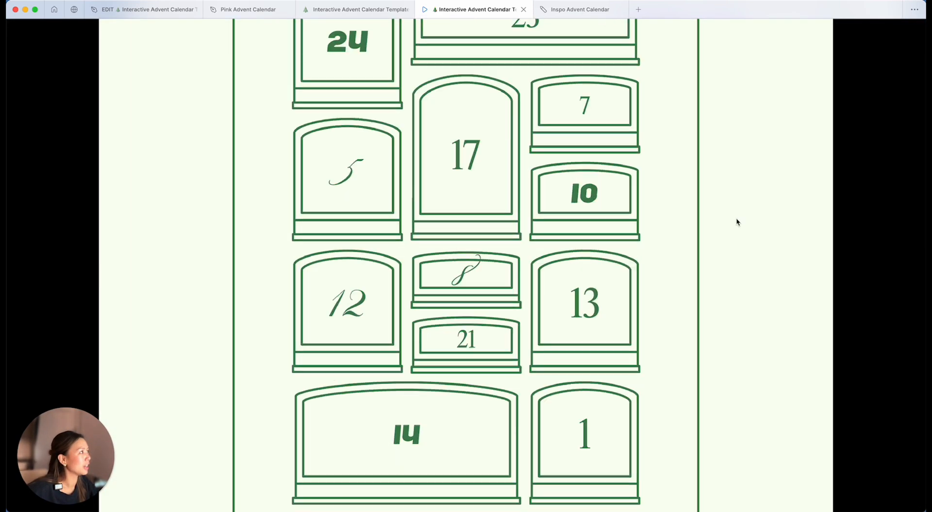
pyautogui.scroll(3)
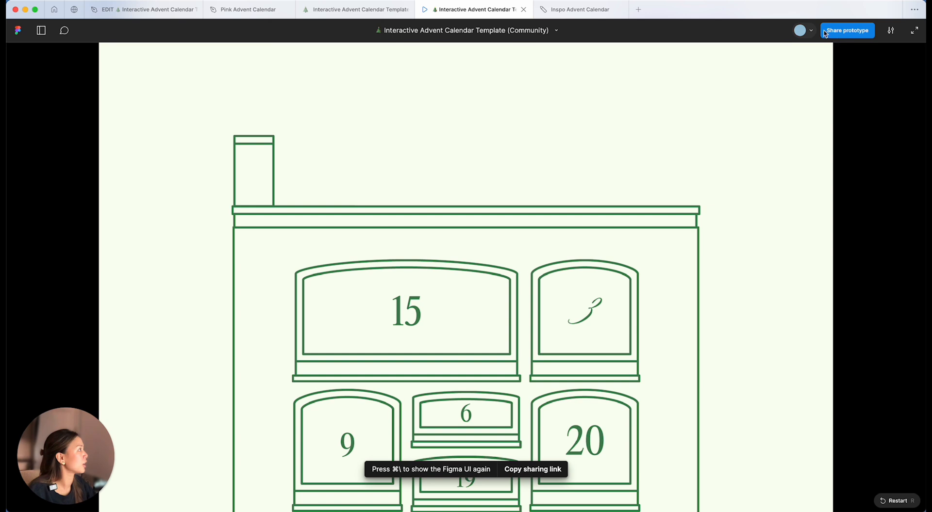
# Step: Copy the prototype link and check that anyone with the link can view it
pyautogui.click(847, 30)
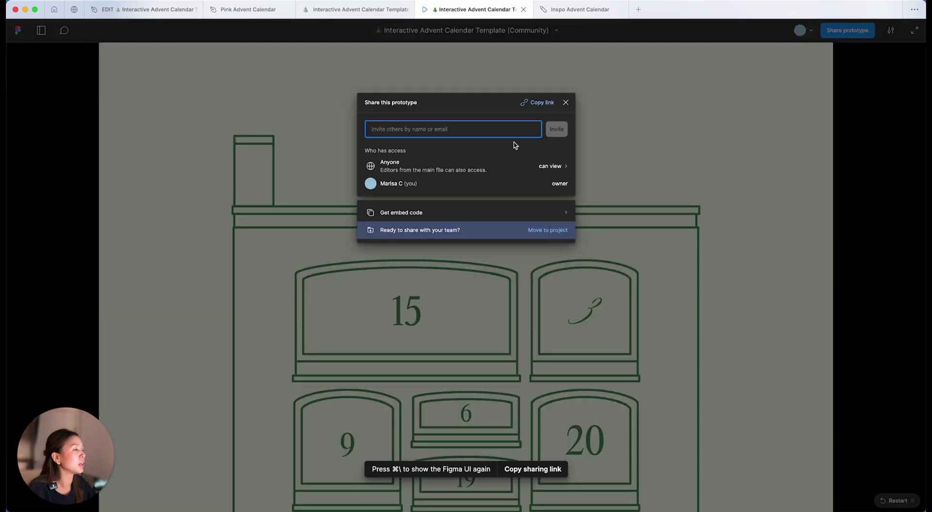
pyautogui.click(537, 103)
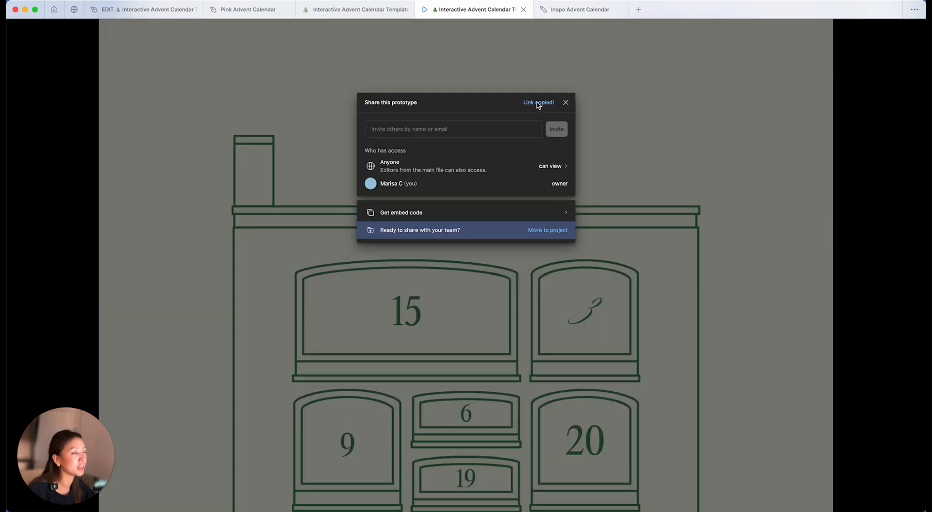
pyautogui.moveTo(447, 135)
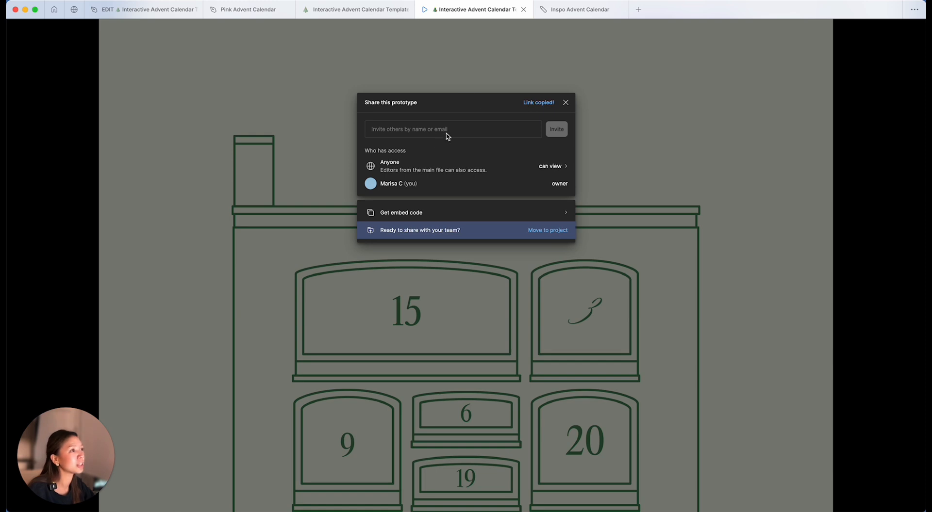
pyautogui.click(453, 130)
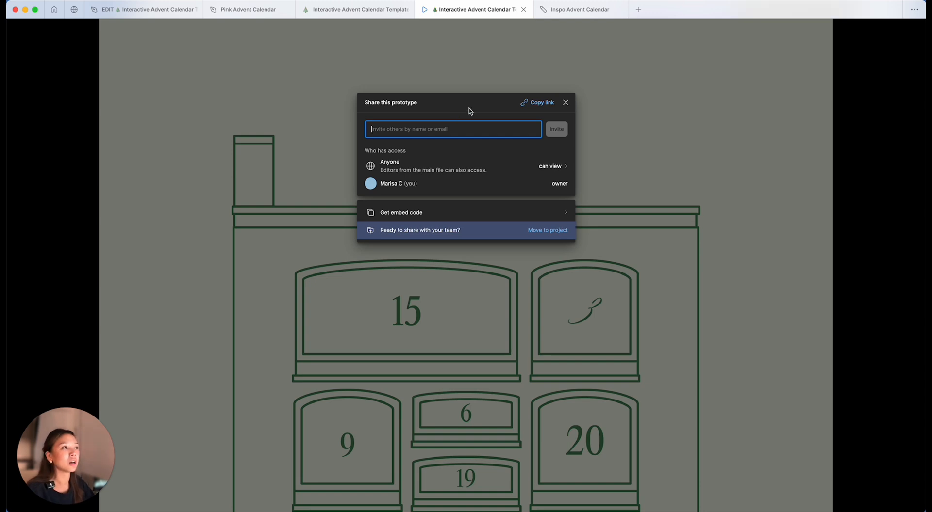
pyautogui.moveTo(550, 166)
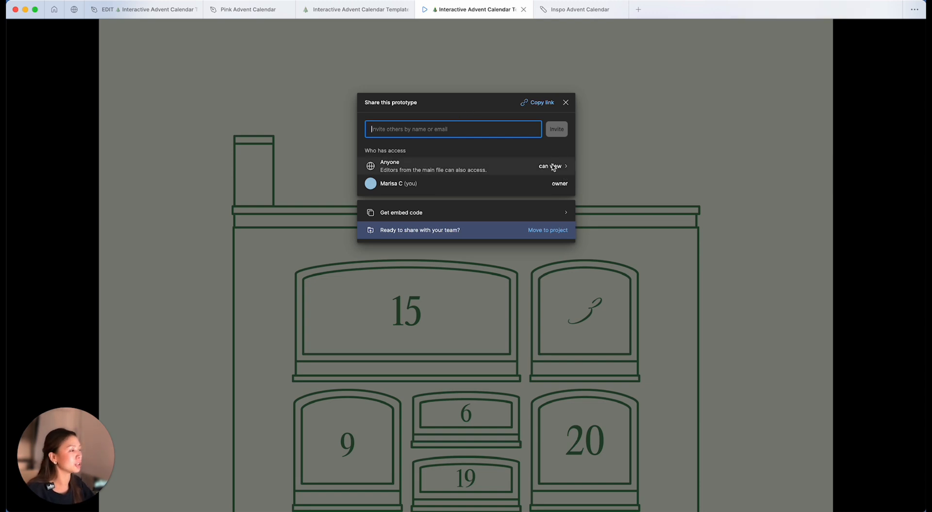
pyautogui.click(549, 166)
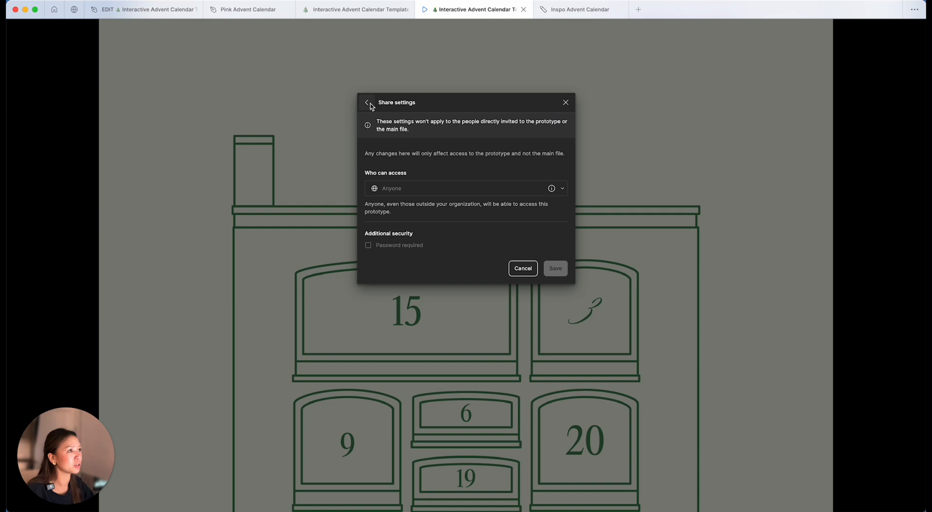
pyautogui.click(366, 103)
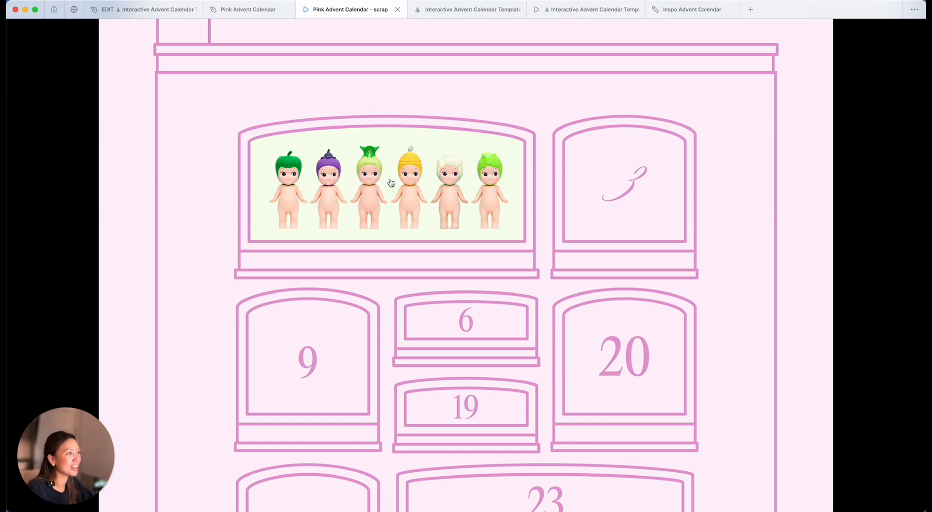
# Step: Hover and scroll through the pink calendar's windows to reveal the doll figurines
pyautogui.click(307, 356)
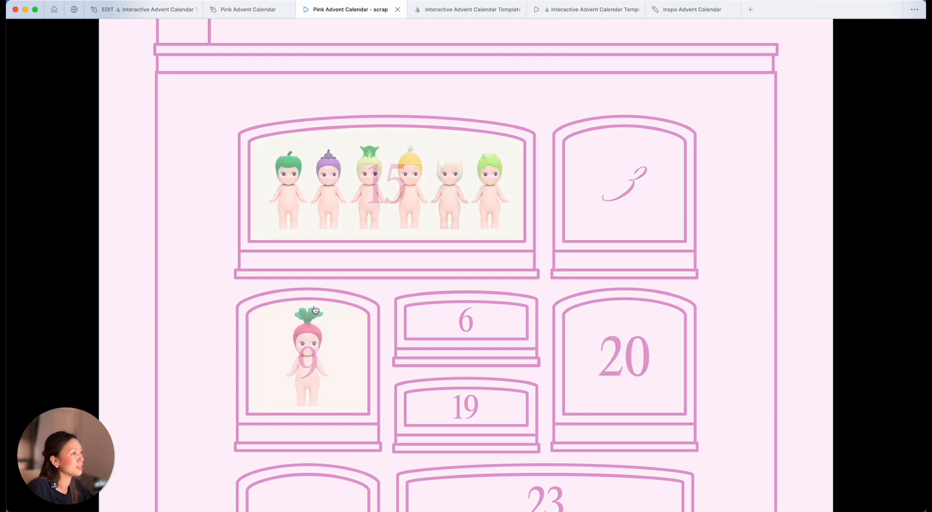
pyautogui.scroll(-3)
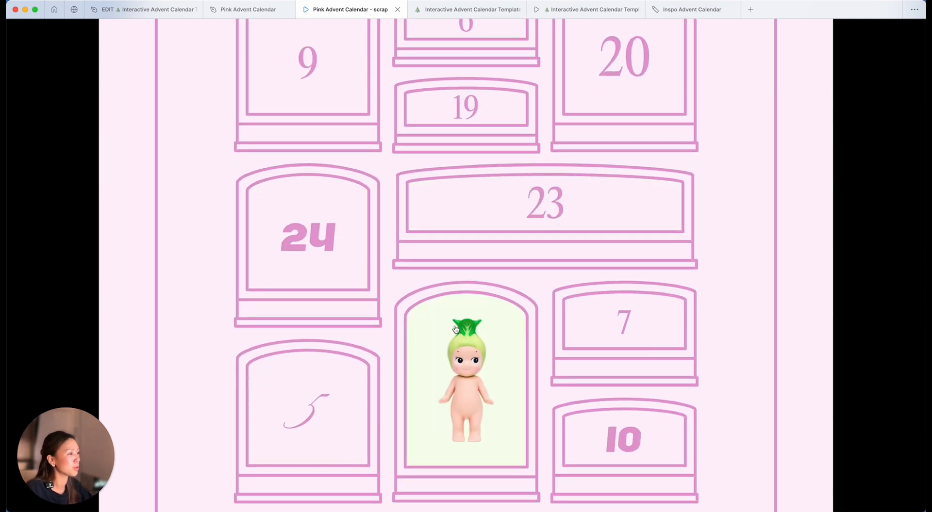
pyautogui.scroll(-3)
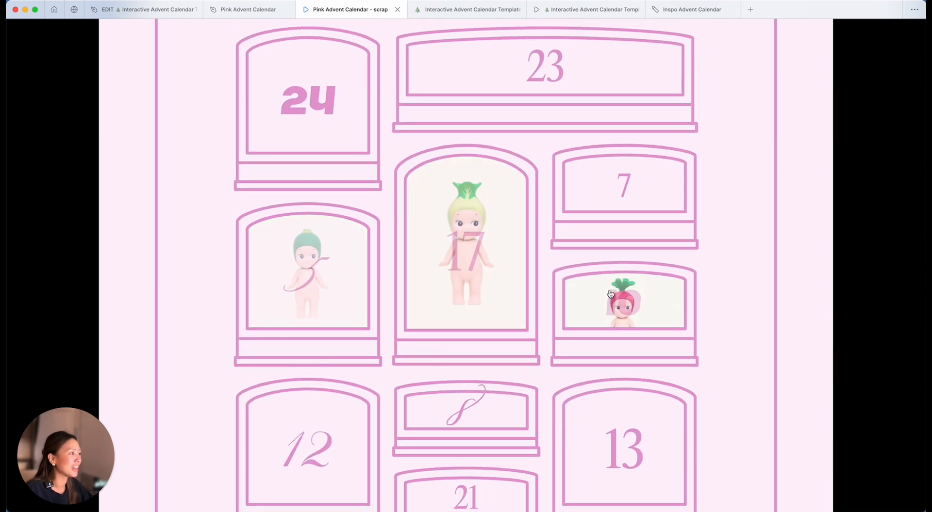
pyautogui.scroll(-3)
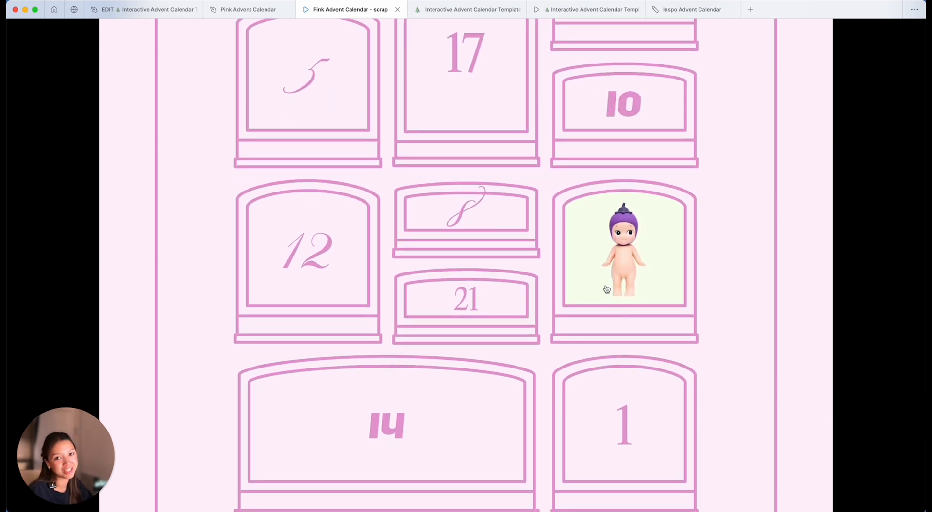